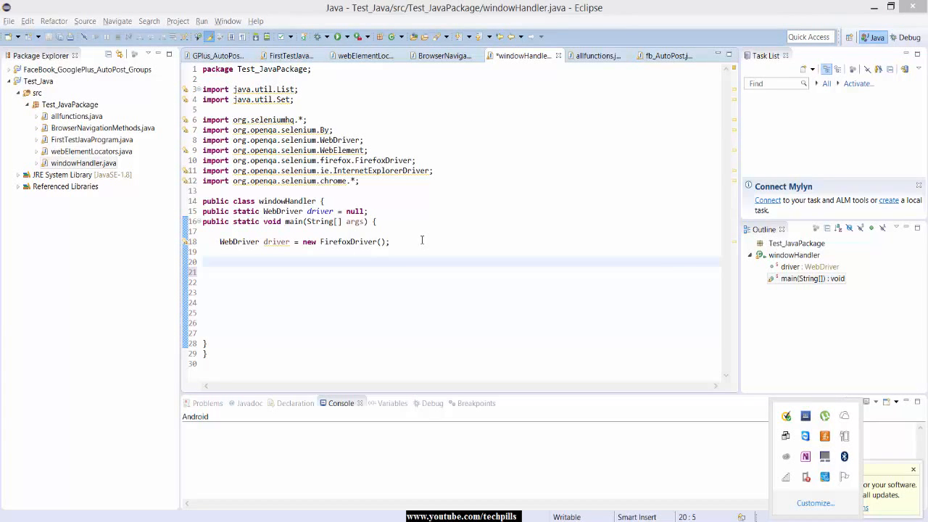
mouse_move(296, 221)
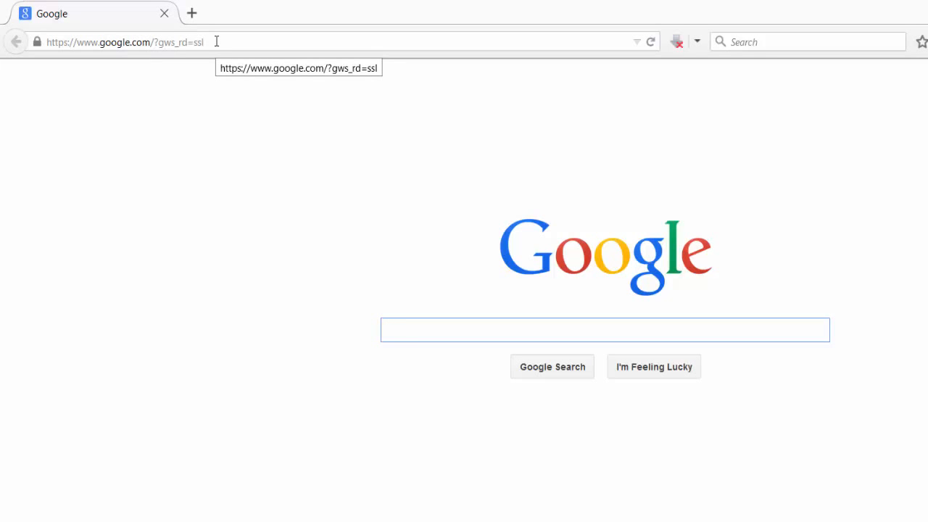
mouse_move(426, 308)
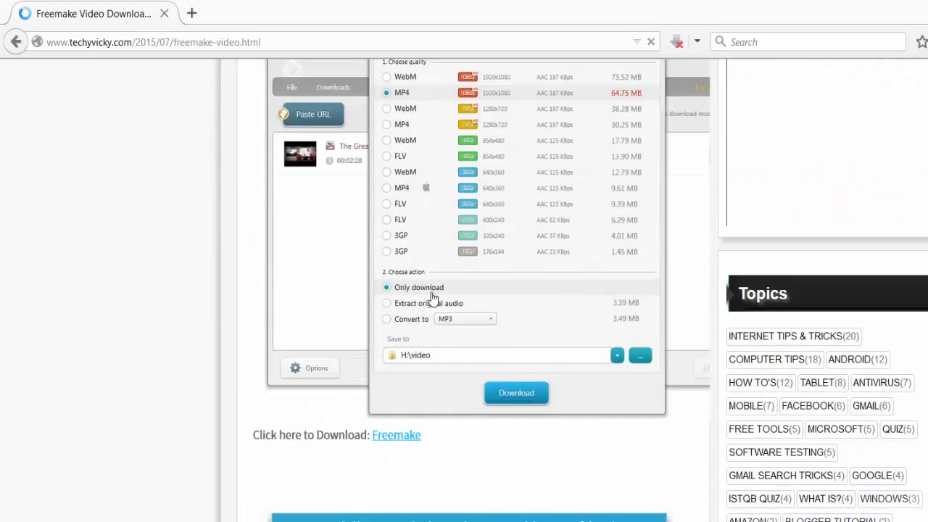
Follow the post's Freemake download link to the Free YouTube Downloader page, then close that tab
scroll(down, 3)
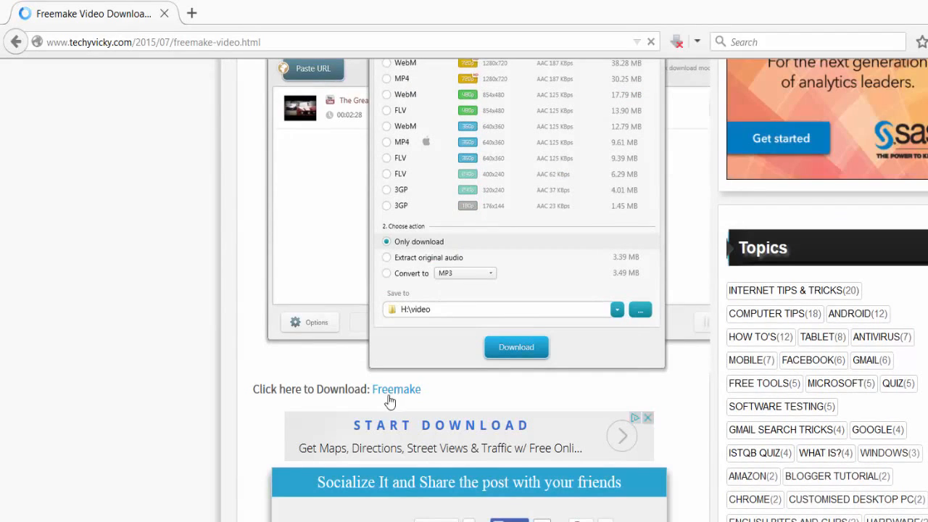
click(396, 389)
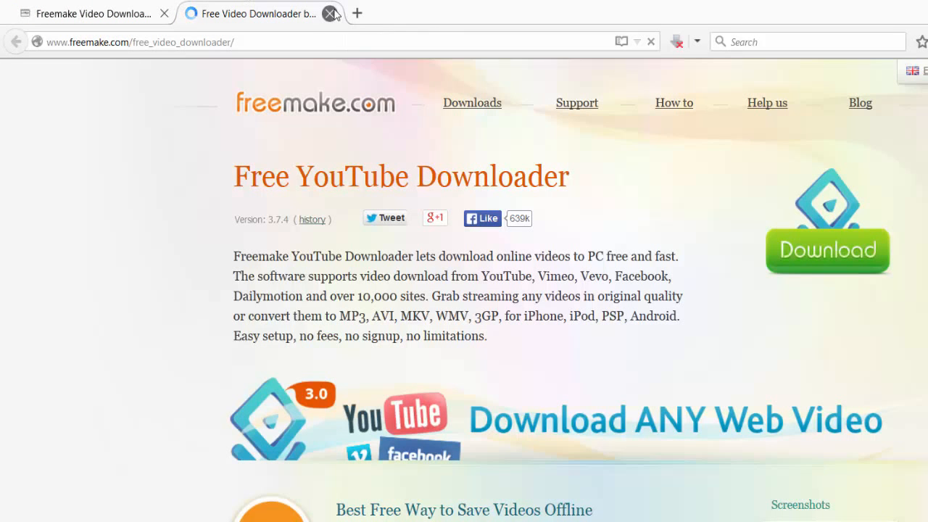
click(331, 13)
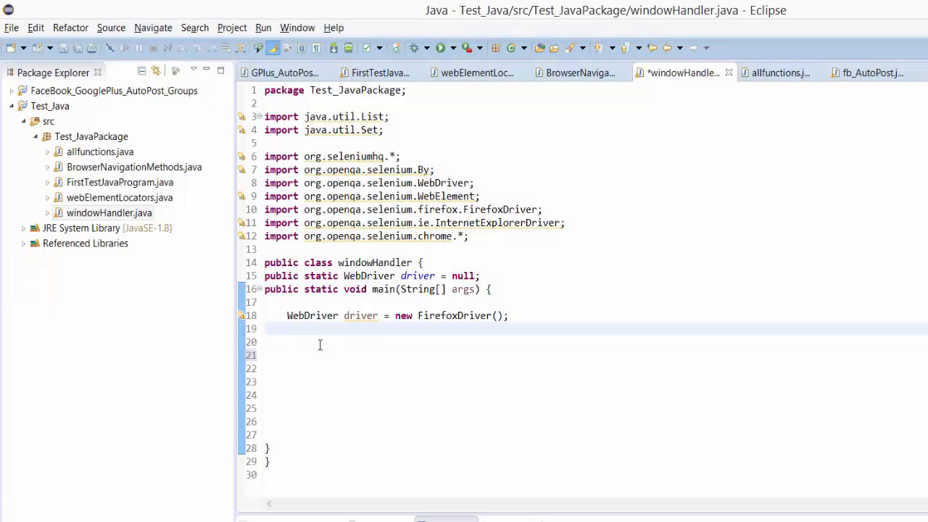
text(driv.)
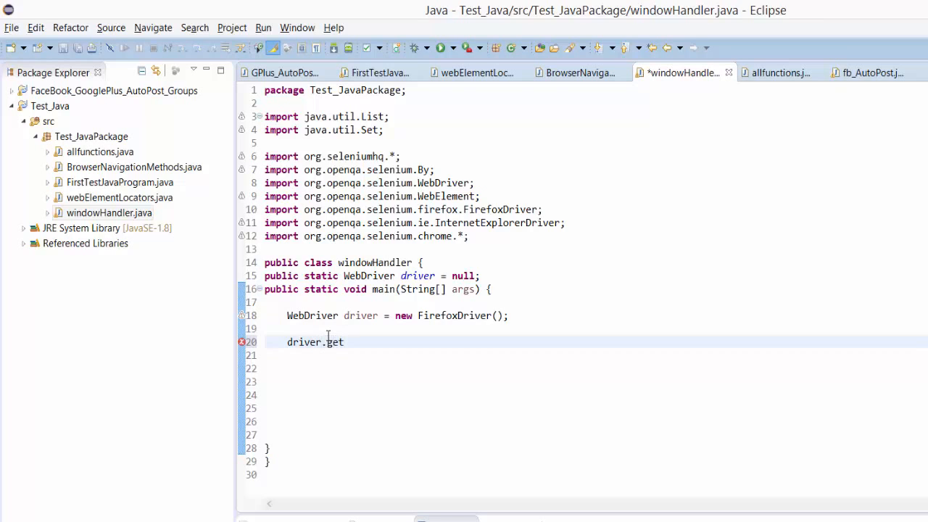
text(("http://www.techyvicky.com/2015/07/freemake-video.html"))
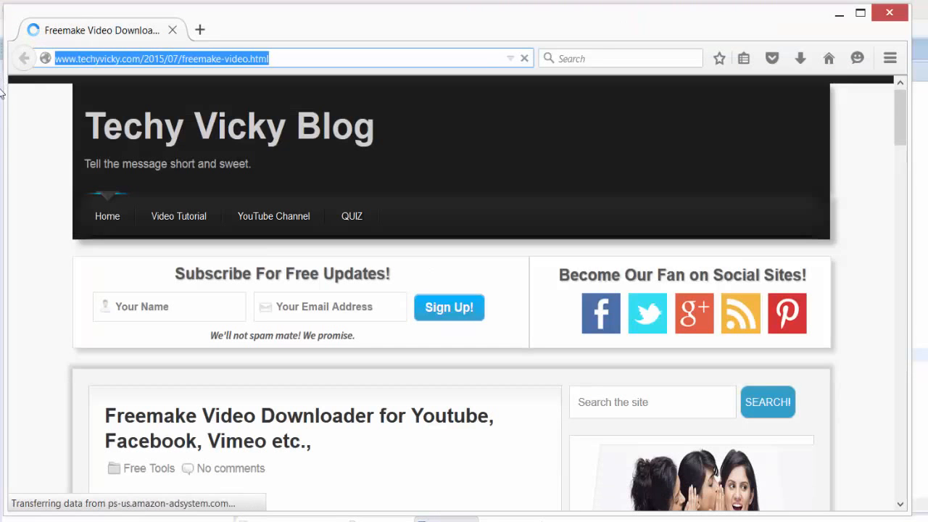
Load the Freemake post in Firefox and inspect the Freemake download link's element with Firebug
scroll(down, 3)
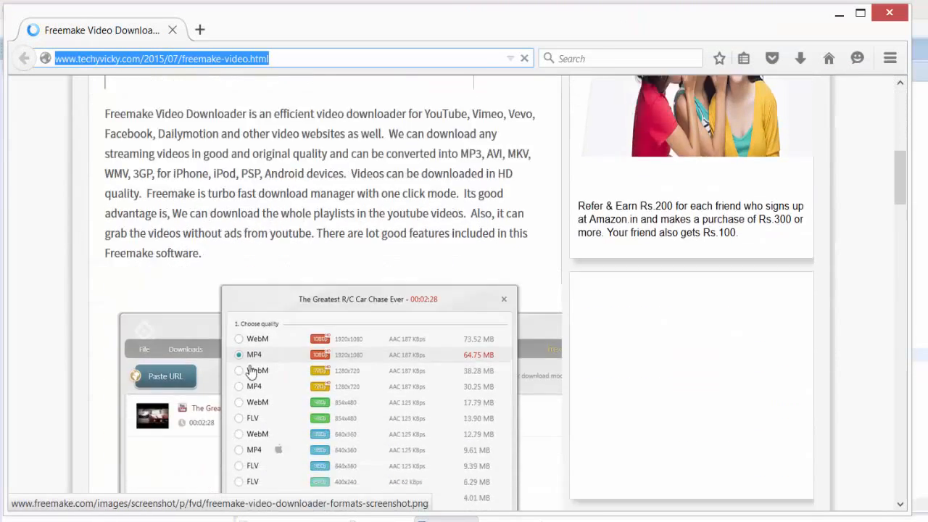
scroll(down, 3)
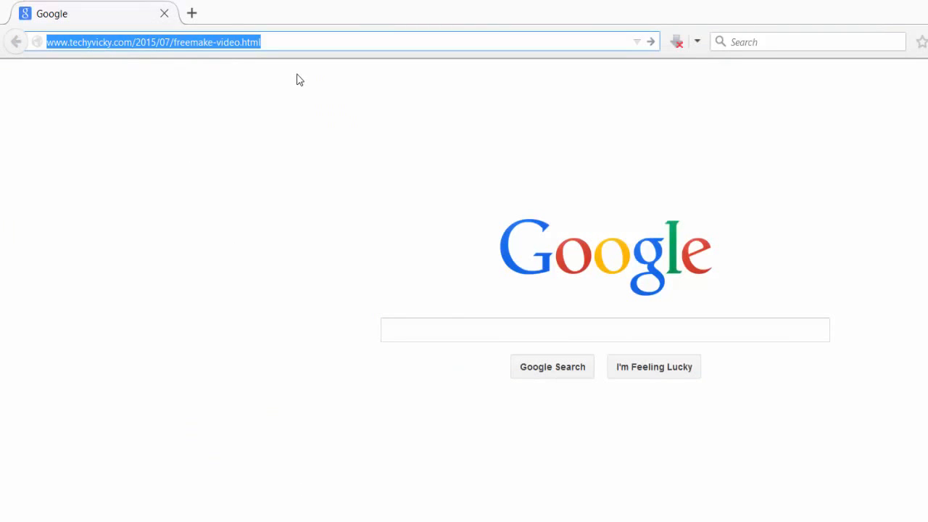
key(Return)
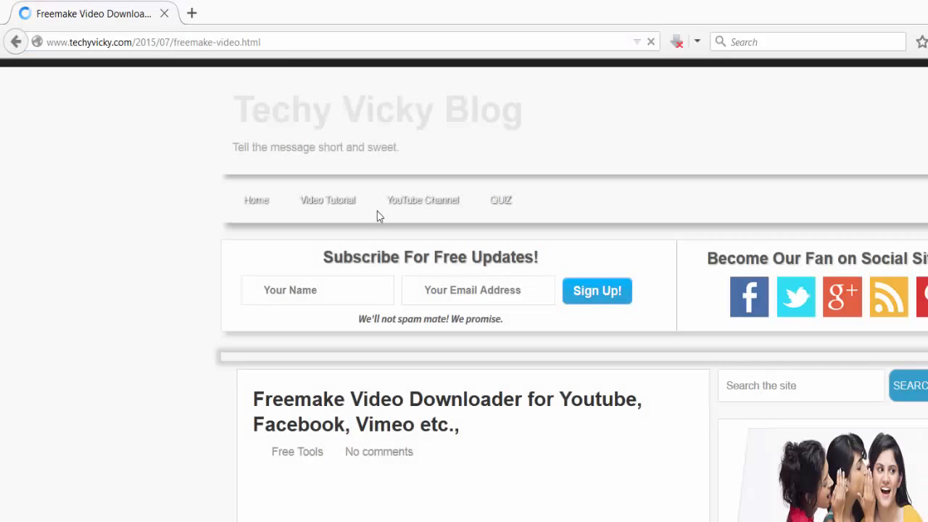
scroll(down, 3)
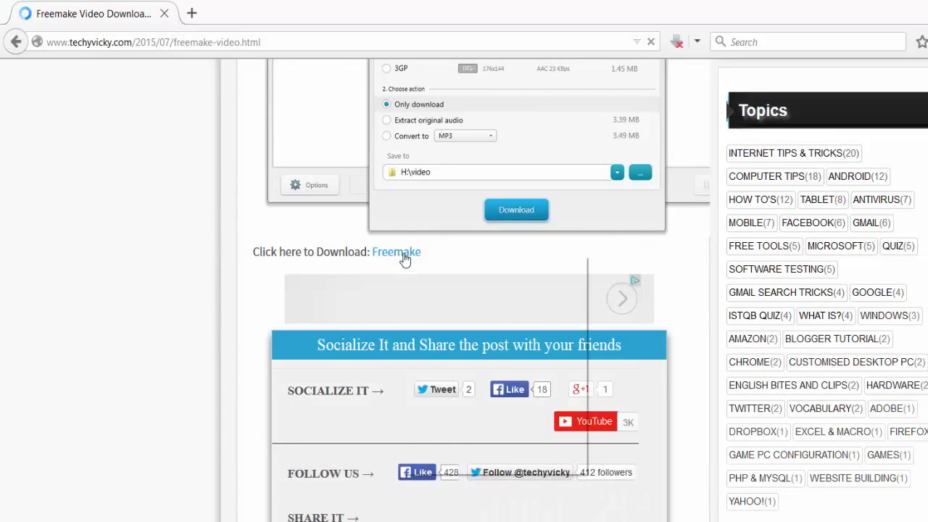
right_click(396, 252)
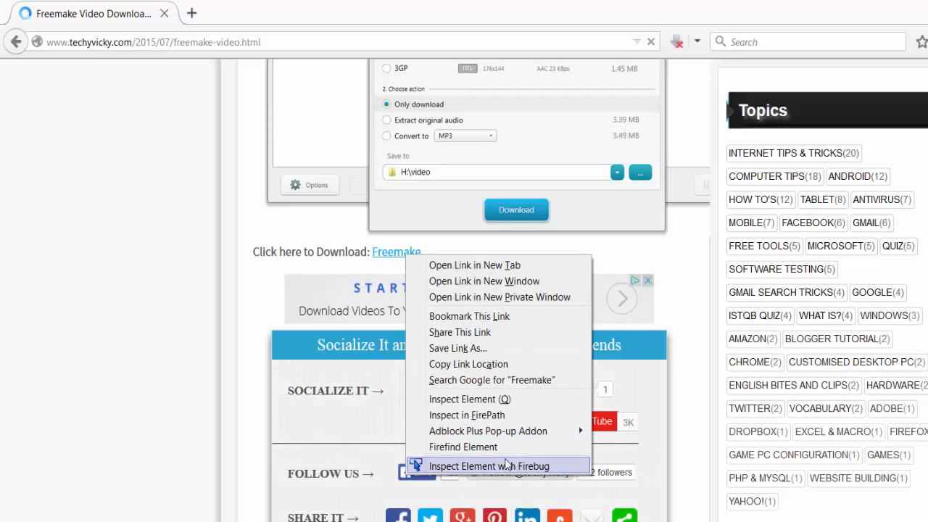
click(489, 466)
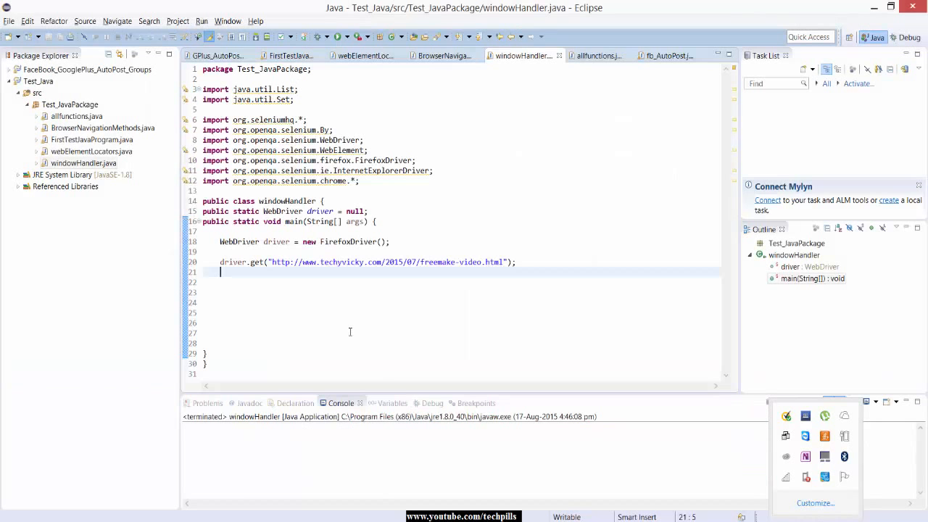
Add comments //To invoke the website and //To click the Freemake video download link
text(drive.)
click(462, 251)
text(//)
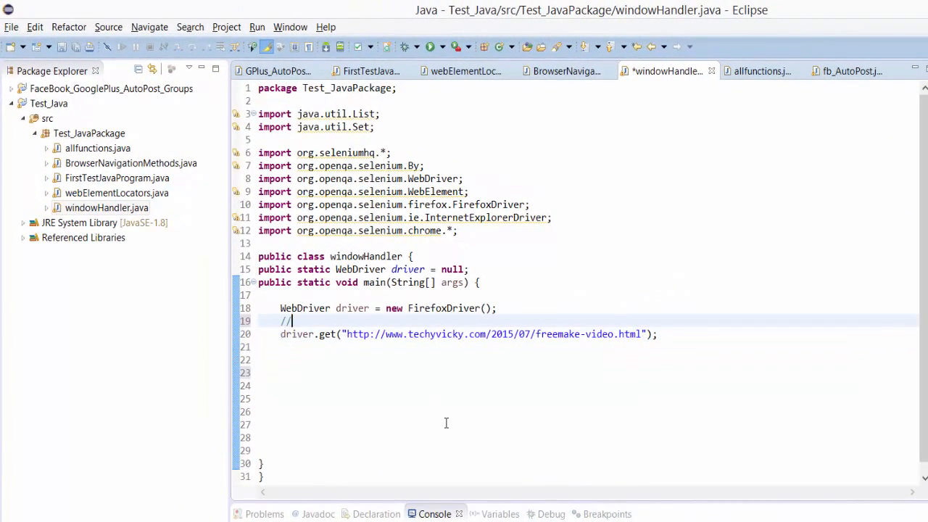
text(To invok)
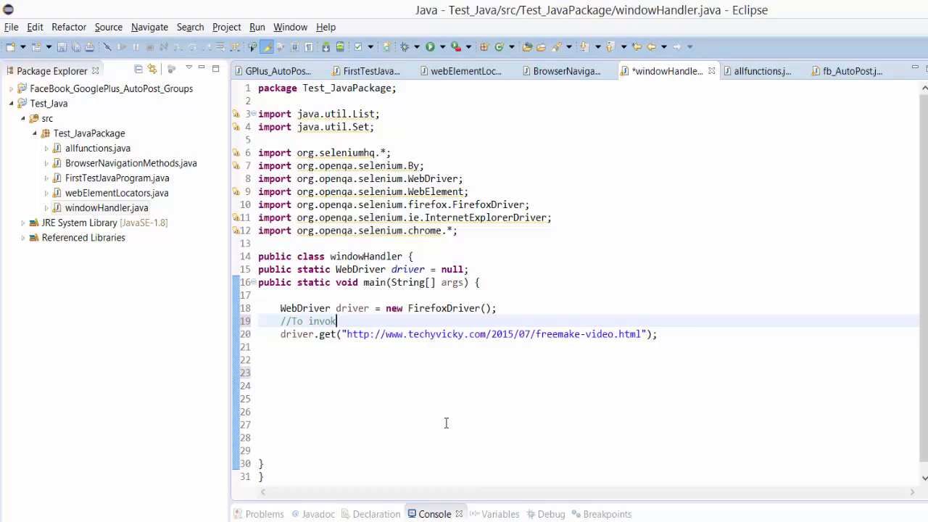
text(e the website URL)
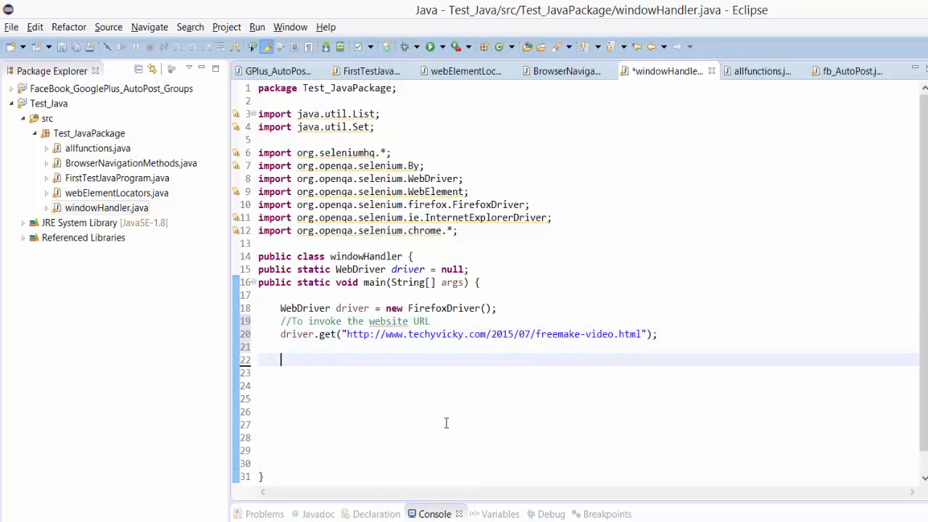
text(//)
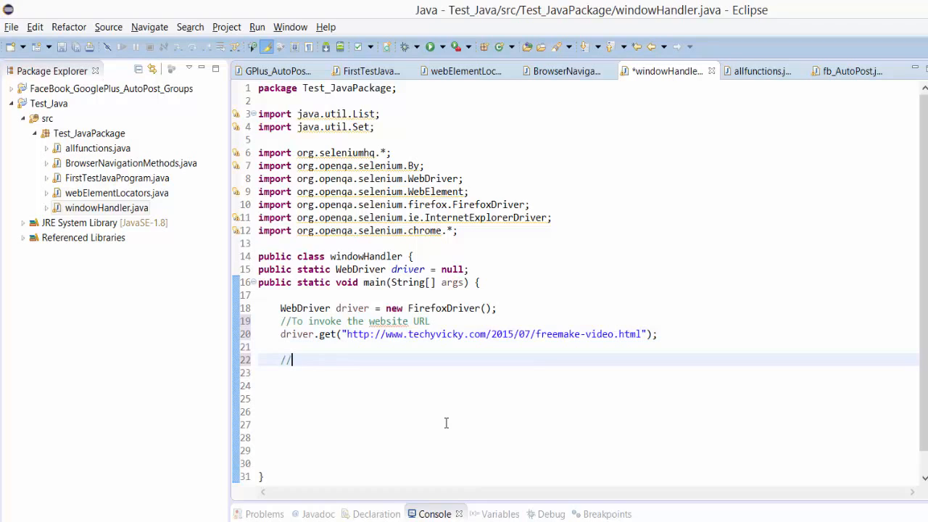
text(d)
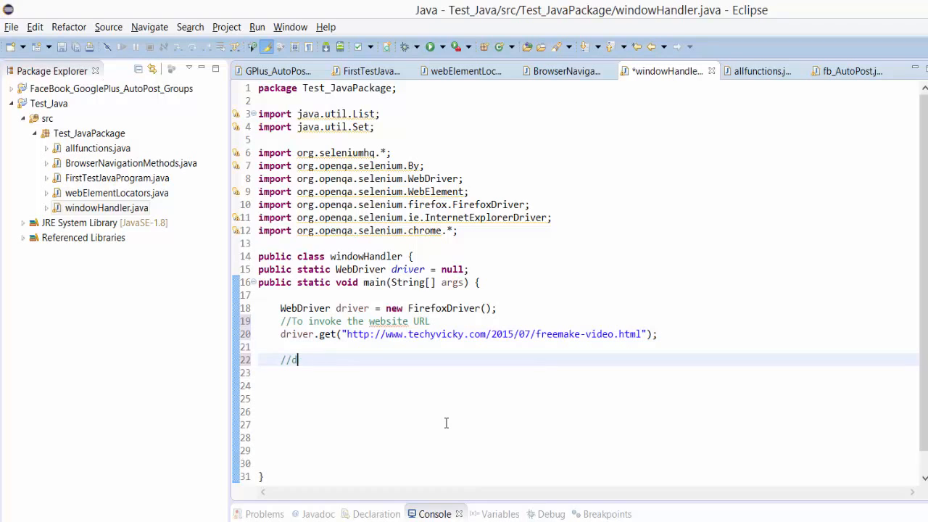
text(To)
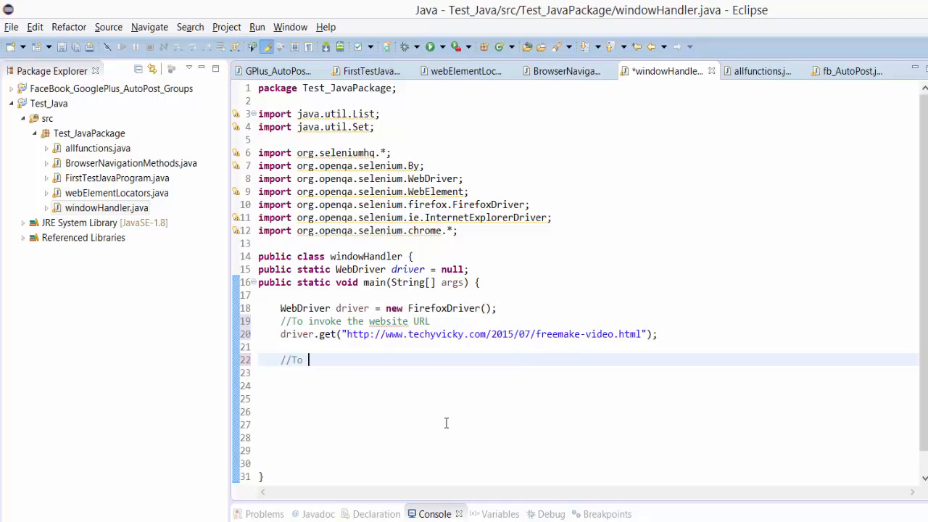
text(click the Free)
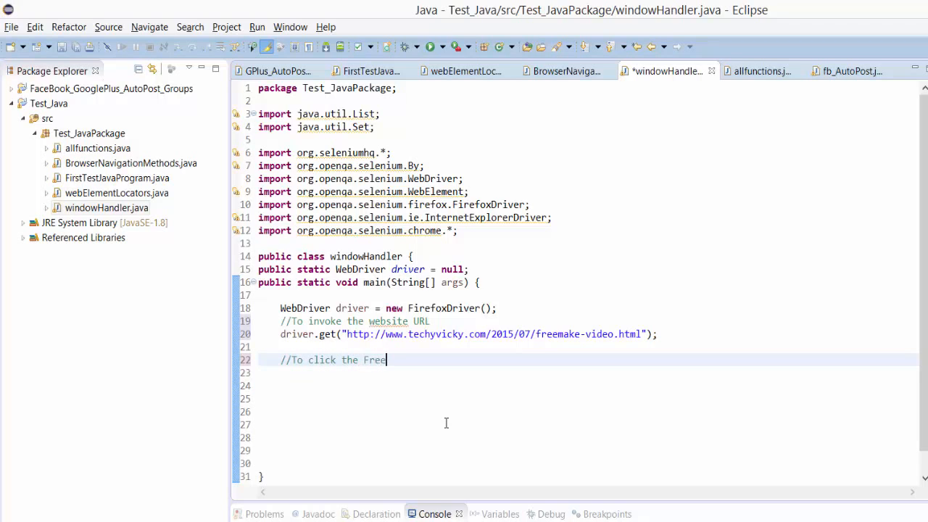
text(make video down)
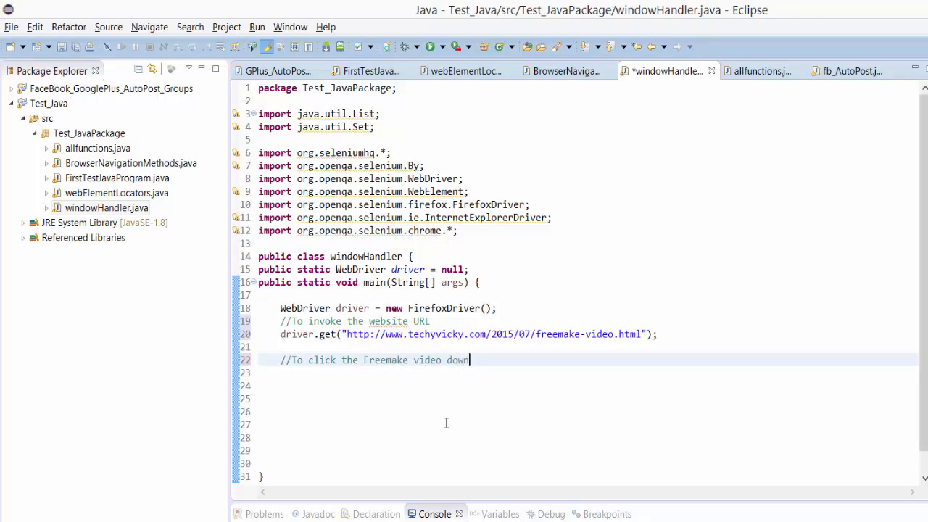
Write driver.findElement(By.linkText("Freemake")) to locate the Freemake link
text(load link)
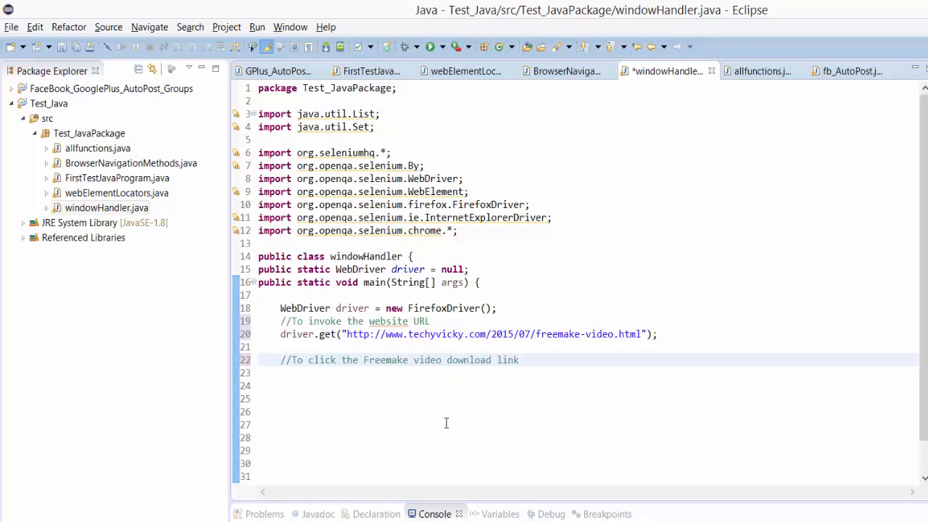
text(driver.)
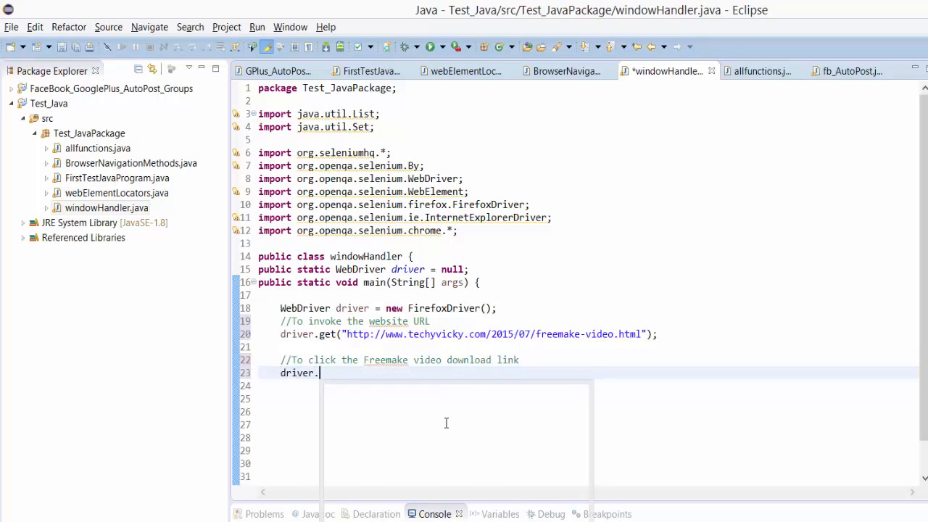
text(.)
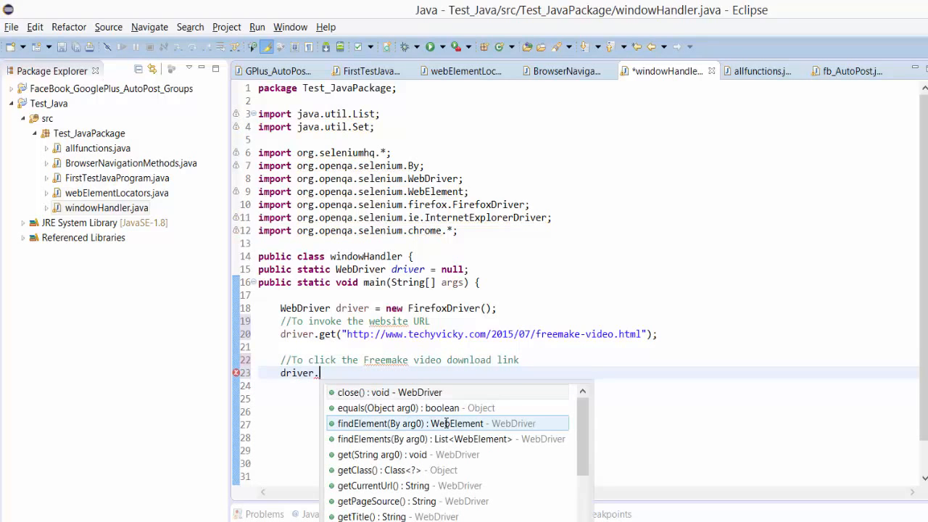
text(f)
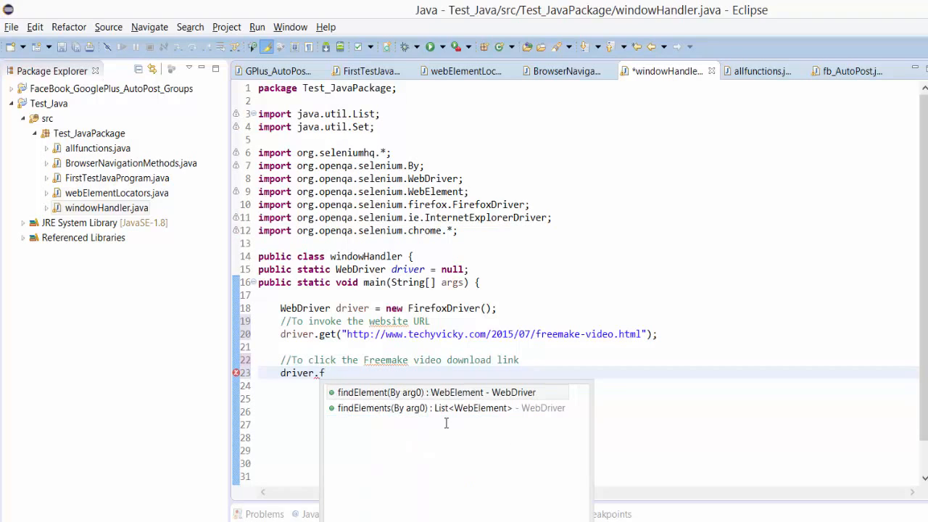
click(435, 391)
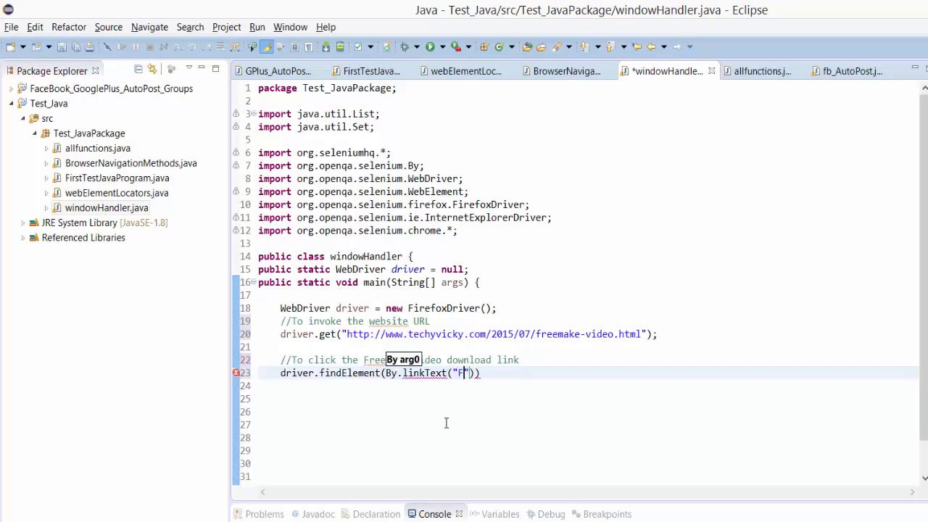
text(reemake)
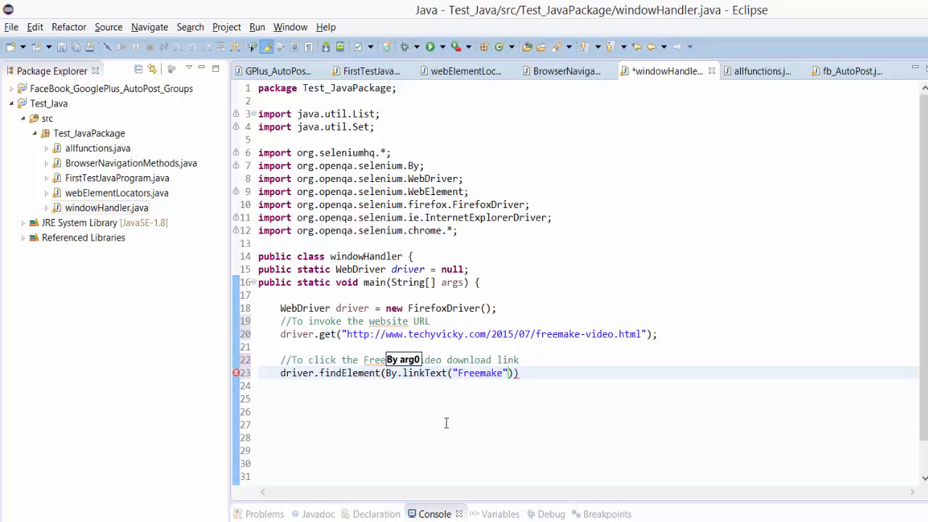
Close the statement and append .click() so the Freemake link is clicked
click(456, 372)
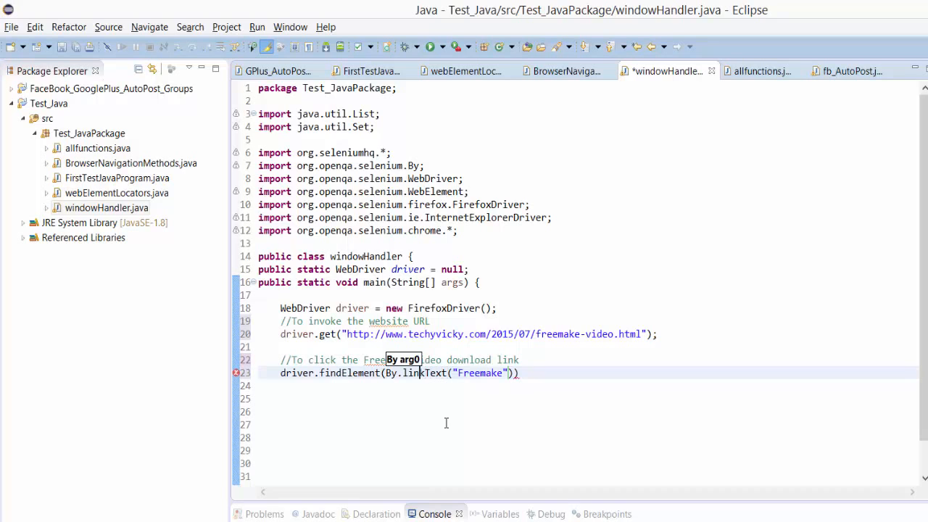
text(;)
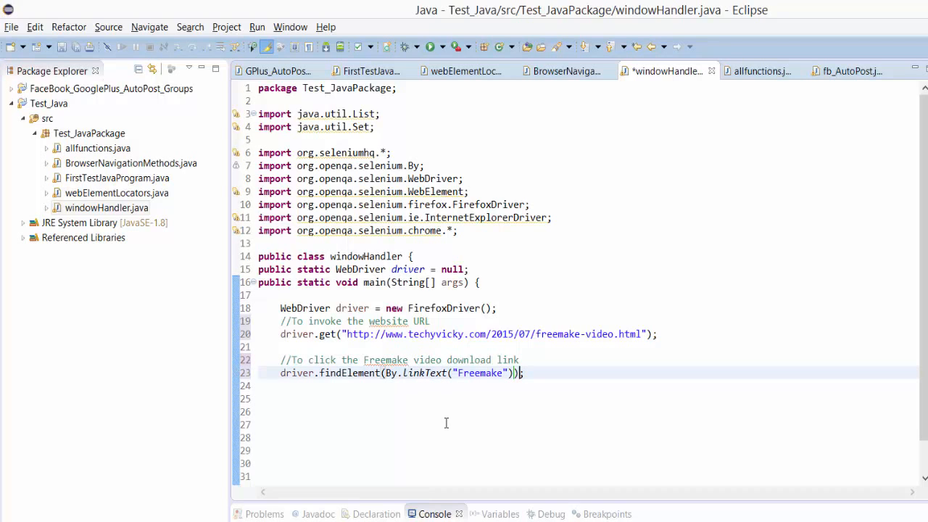
text(.click)
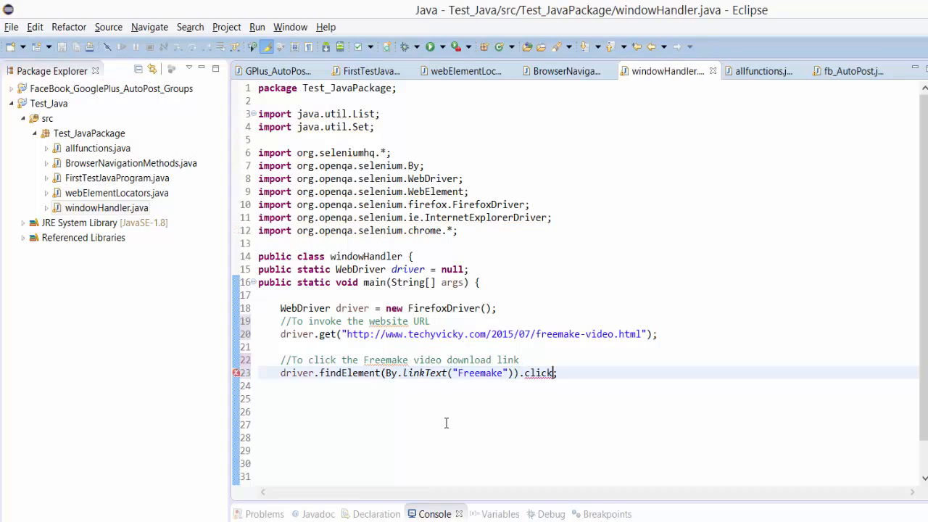
click(430, 47)
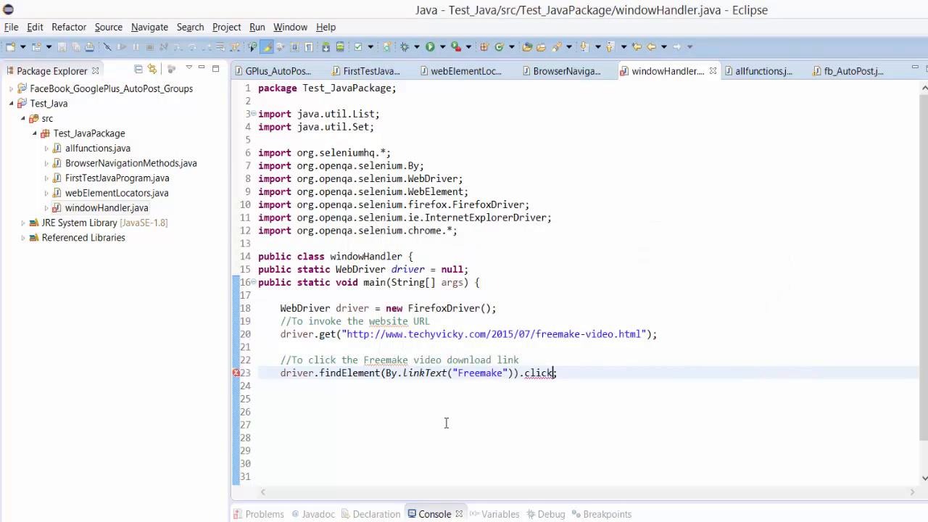
text(())
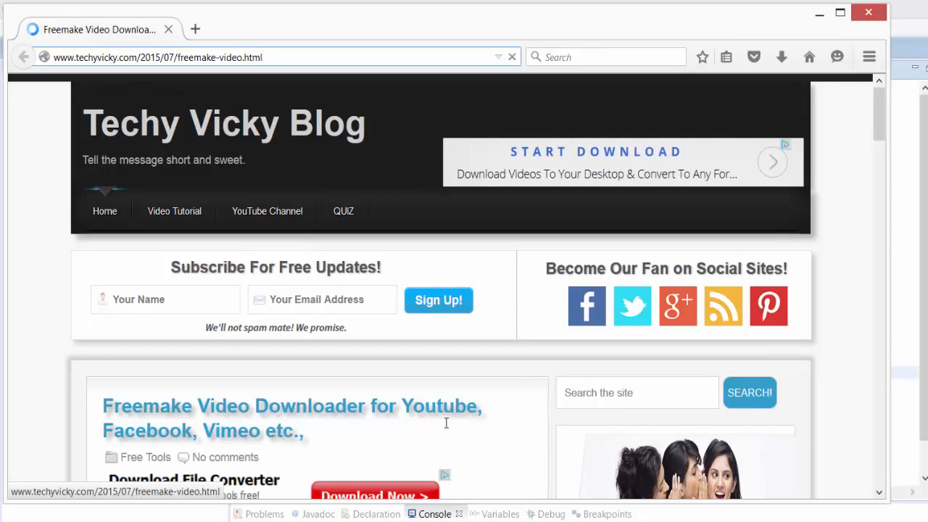
Bring up the Firefox window showing the techyvicky Freemake post
click(276, 58)
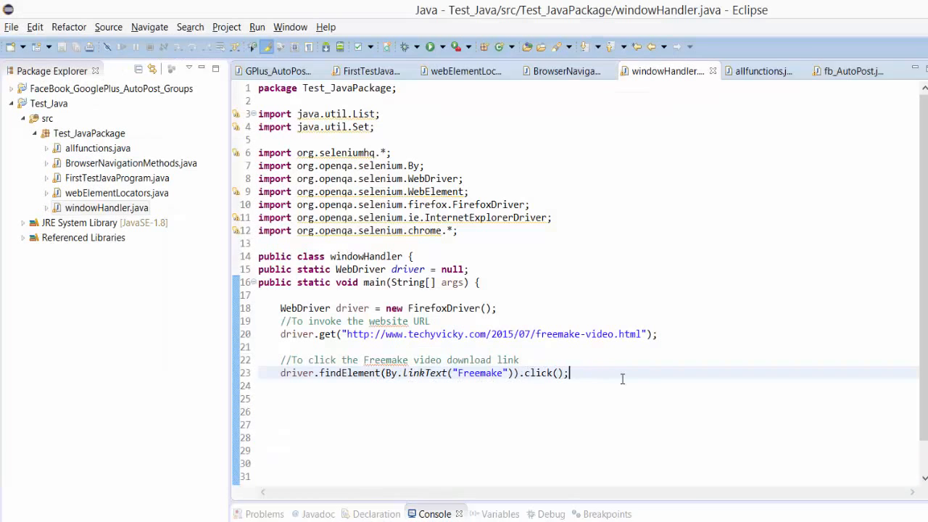
Add a comment about getting the window handle and start a handle statement on line 26
text(S)
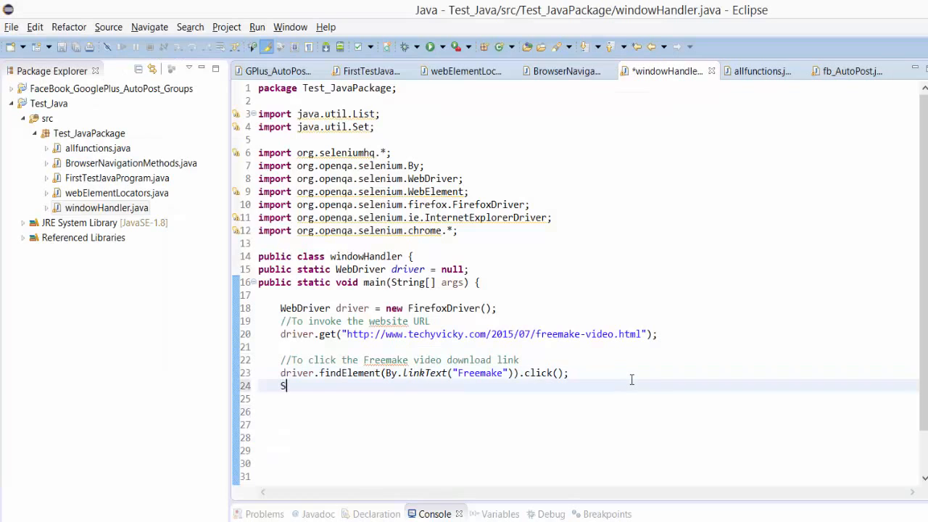
text(ystem.)
click(579, 399)
text(//)
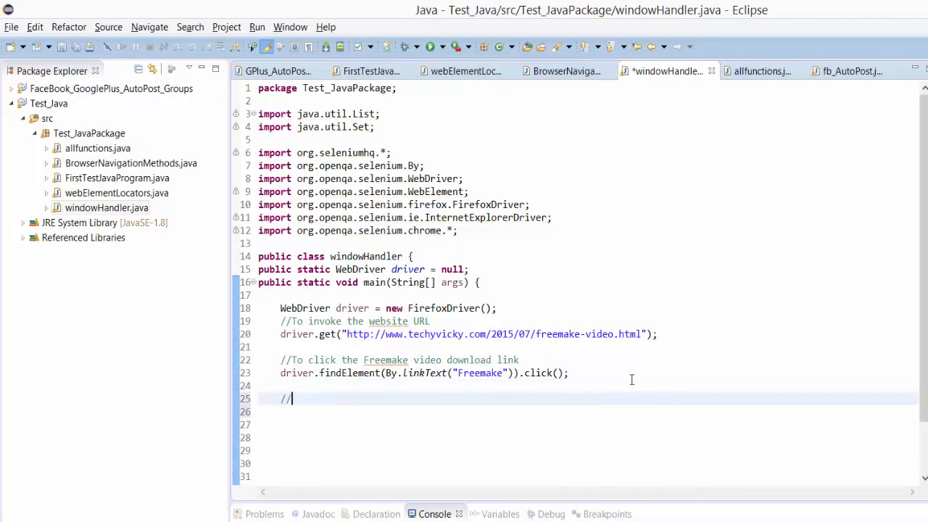
text(To get the window Handler)
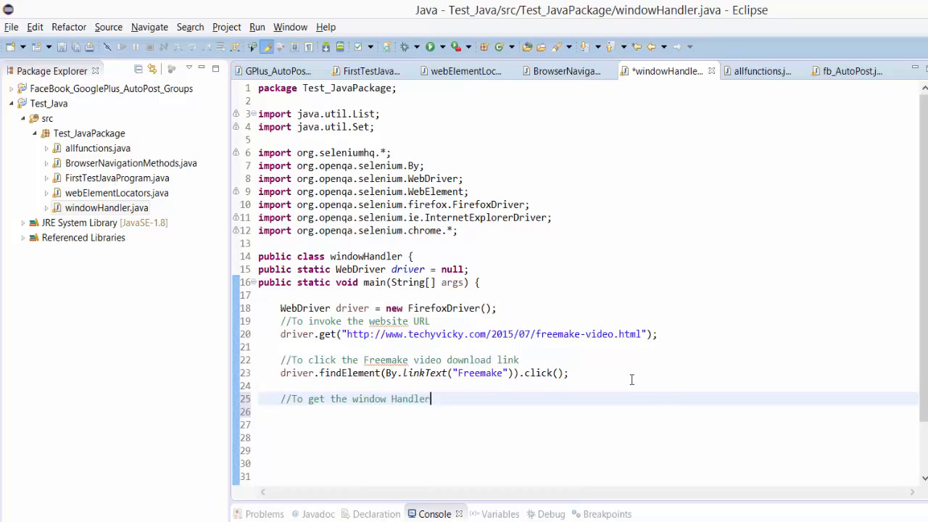
key(Return)
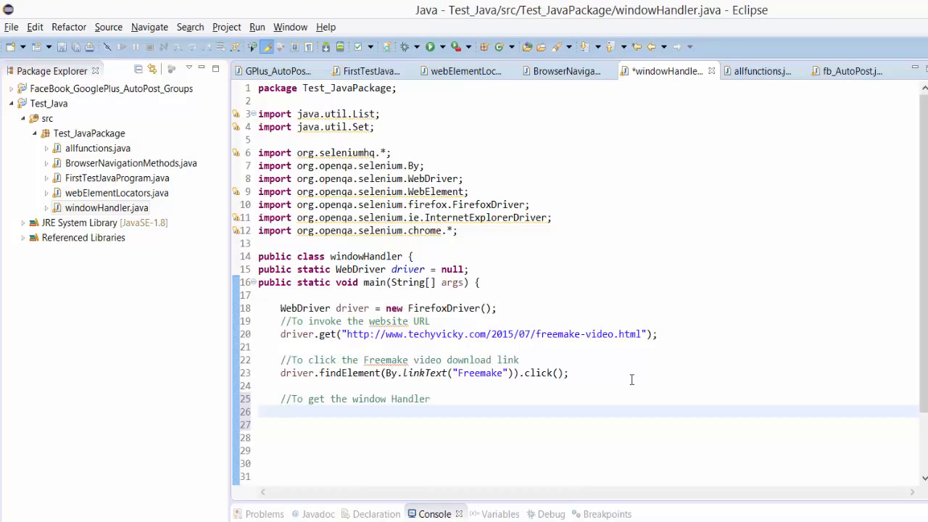
click(472, 398)
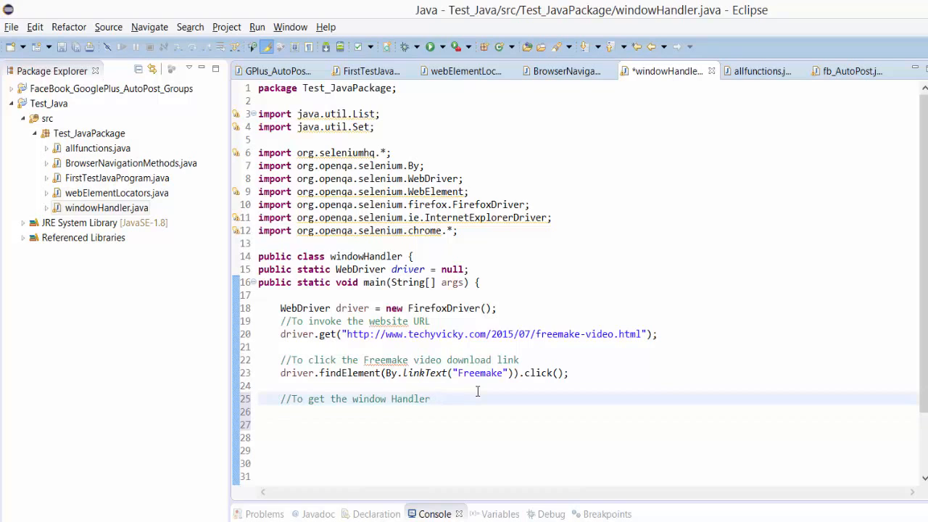
text(drive)
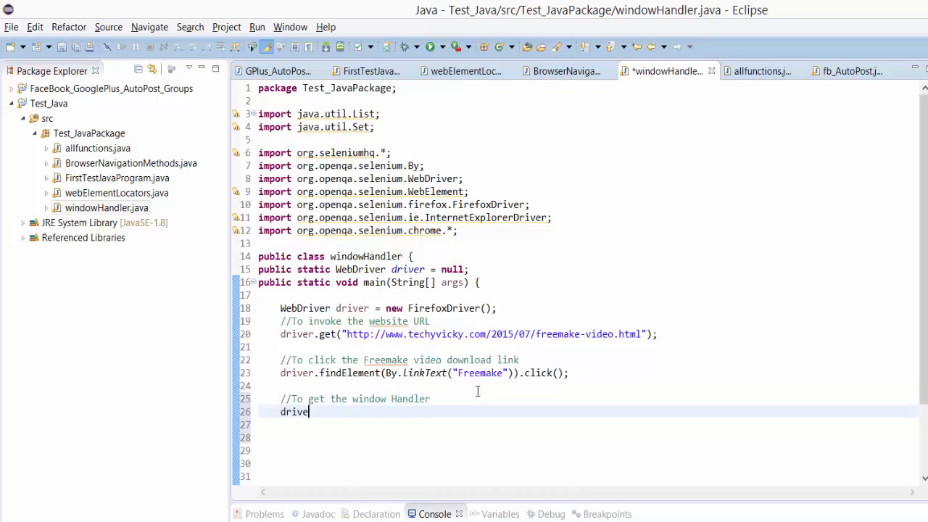
text(r.)
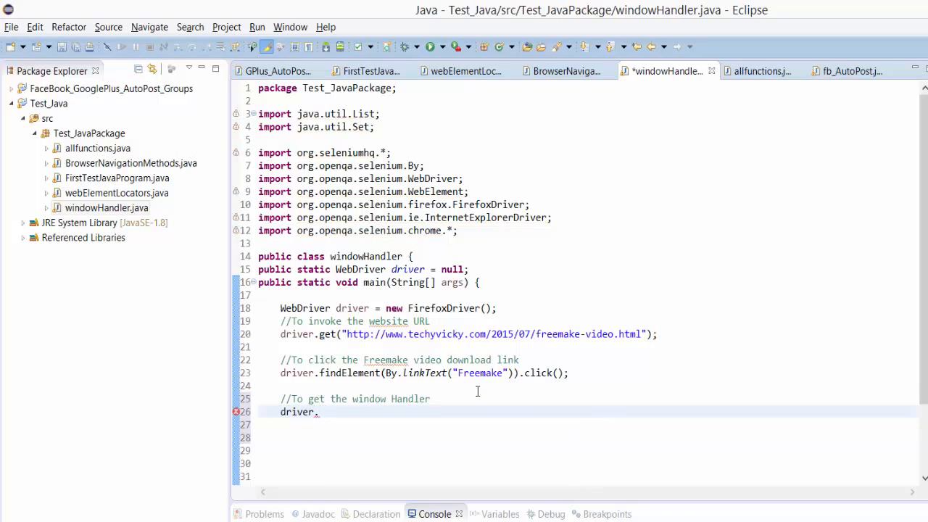
text(handle)
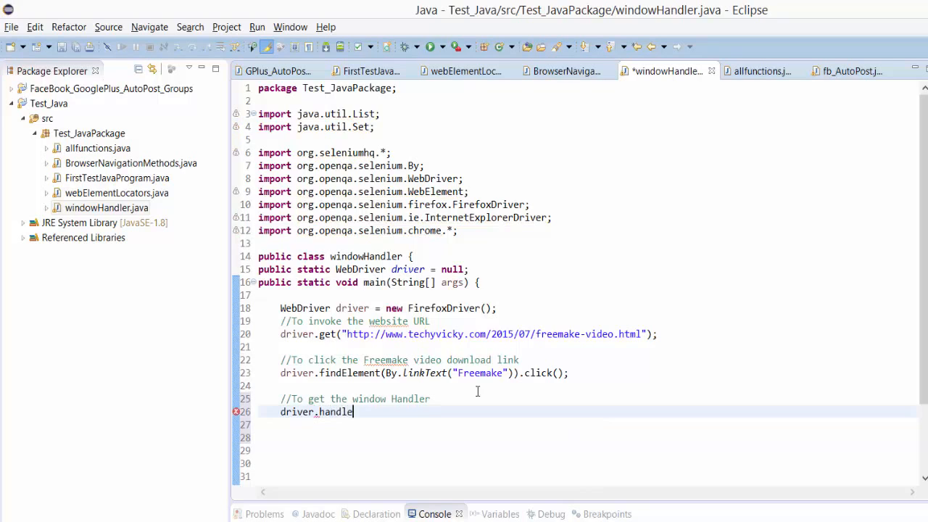
text(window1)
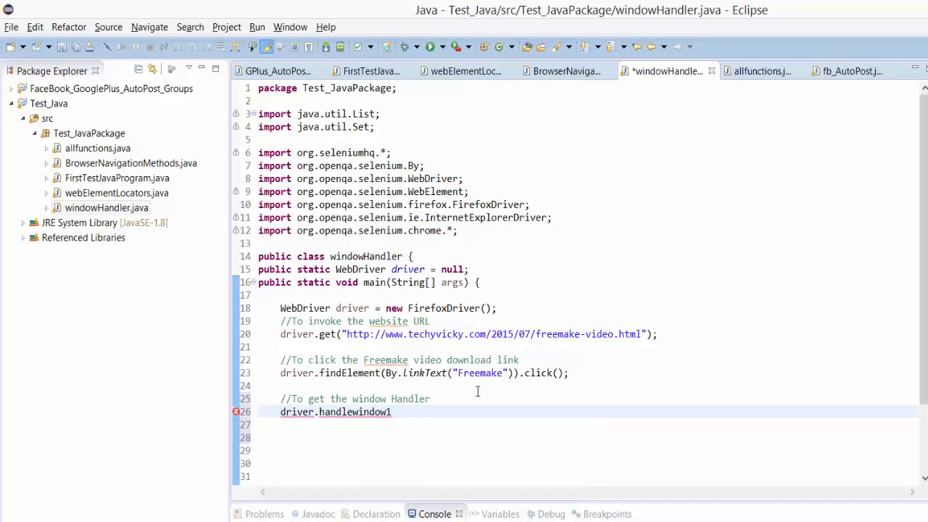
text(=)
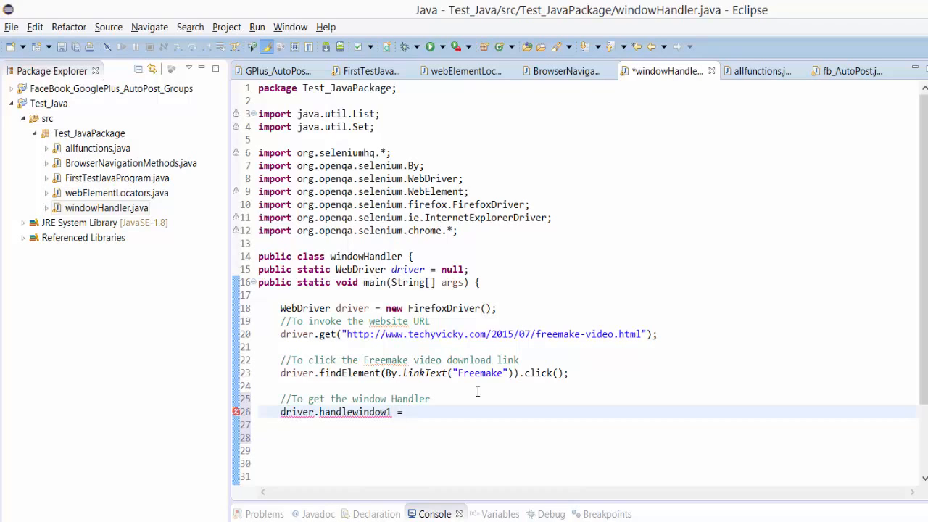
Replace it with String windowHandle1 = driver.getWindowHandle();
double_click(335, 411)
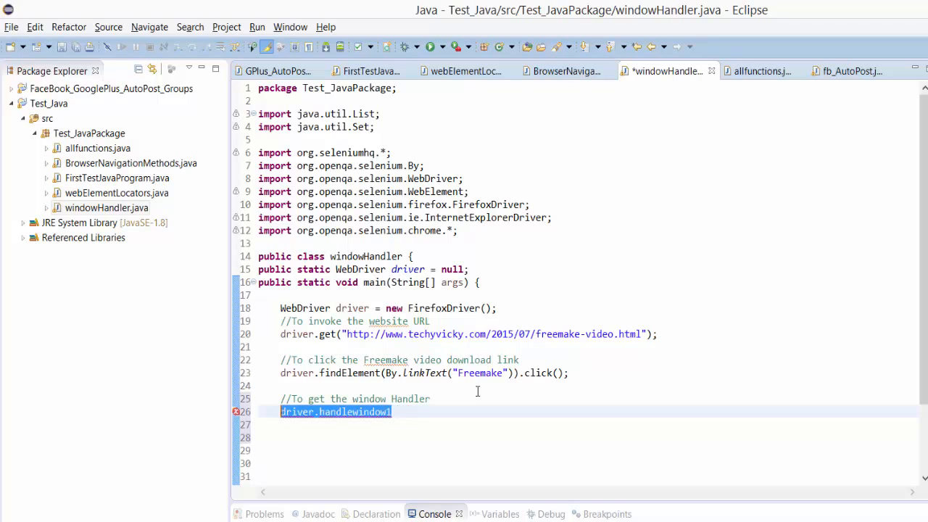
text(W)
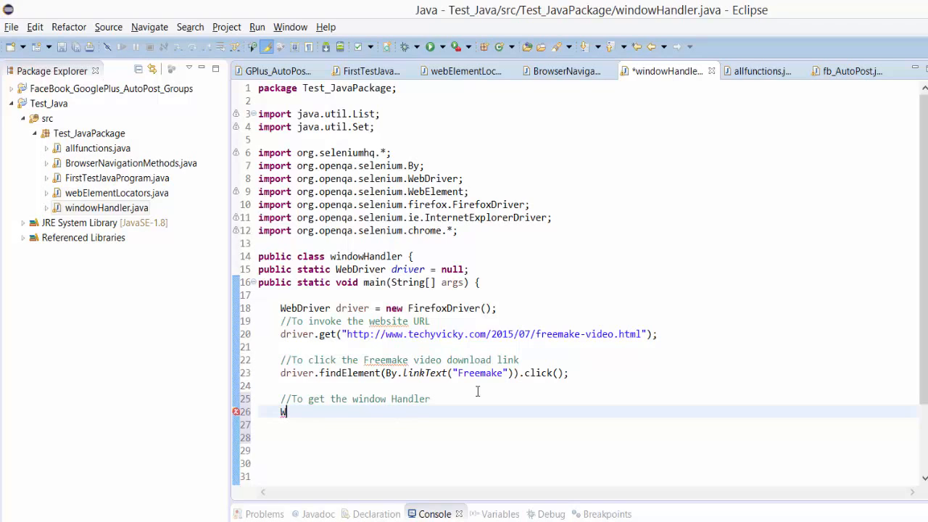
text(St)
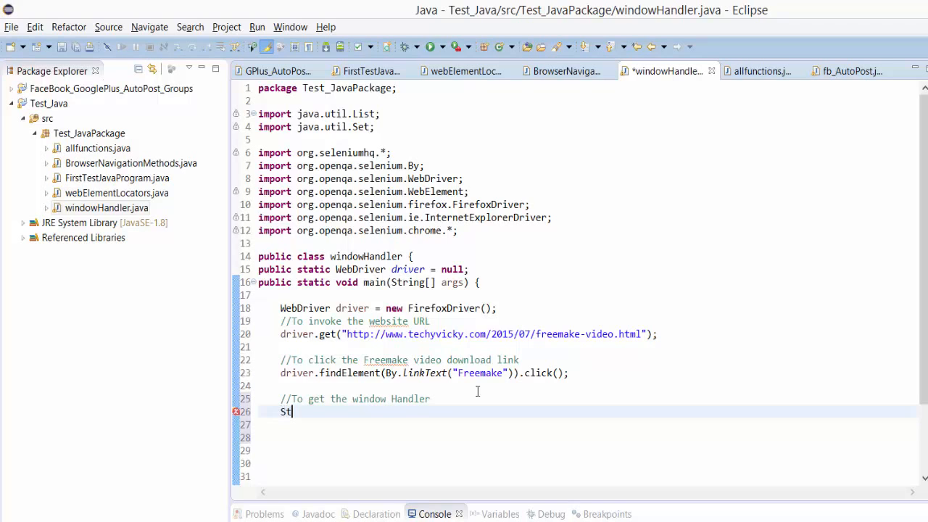
text(ring)
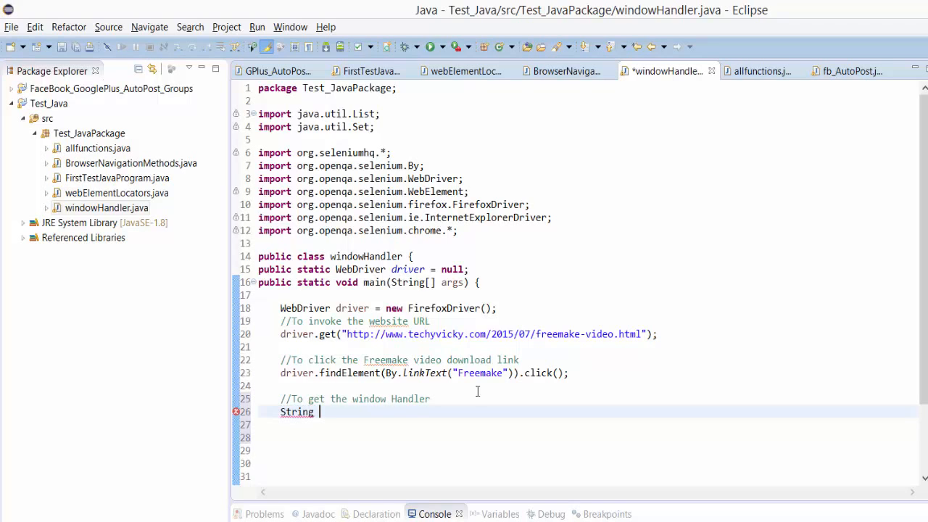
text(windowHa)
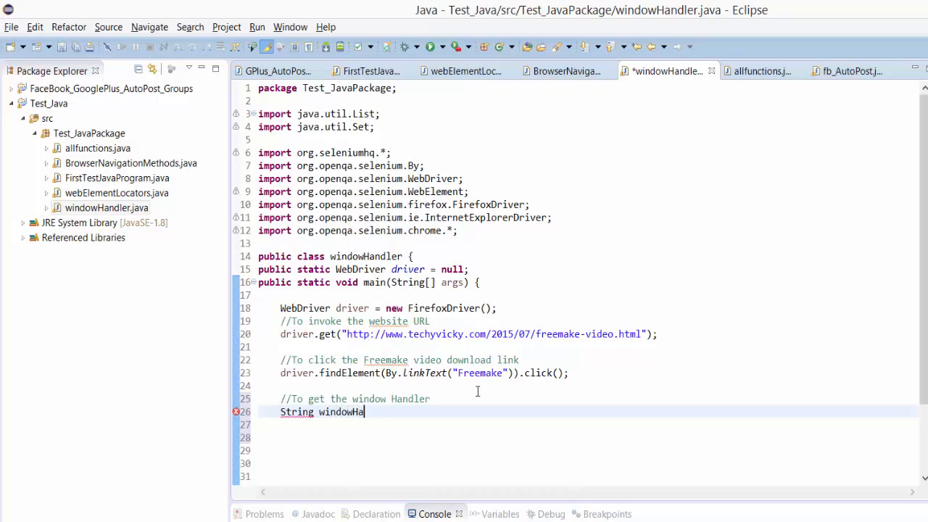
text(ndle`1)
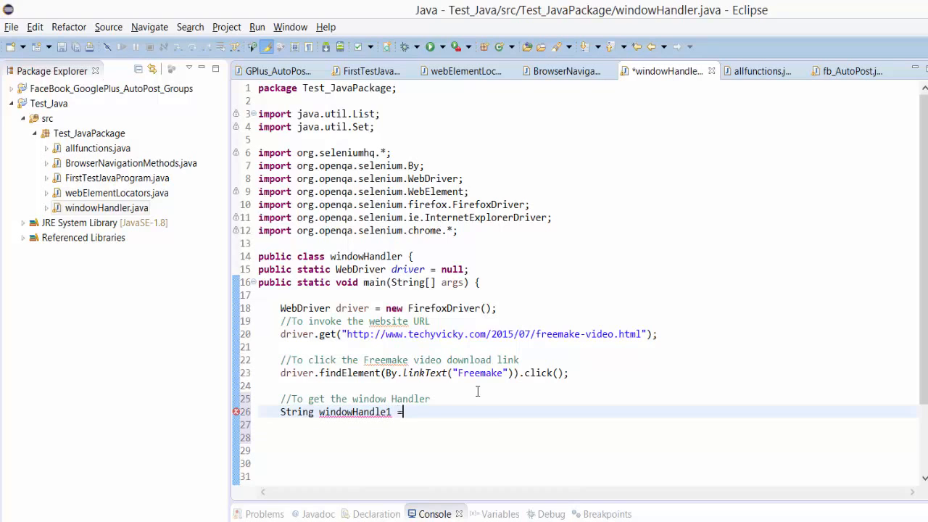
text(driver.get)
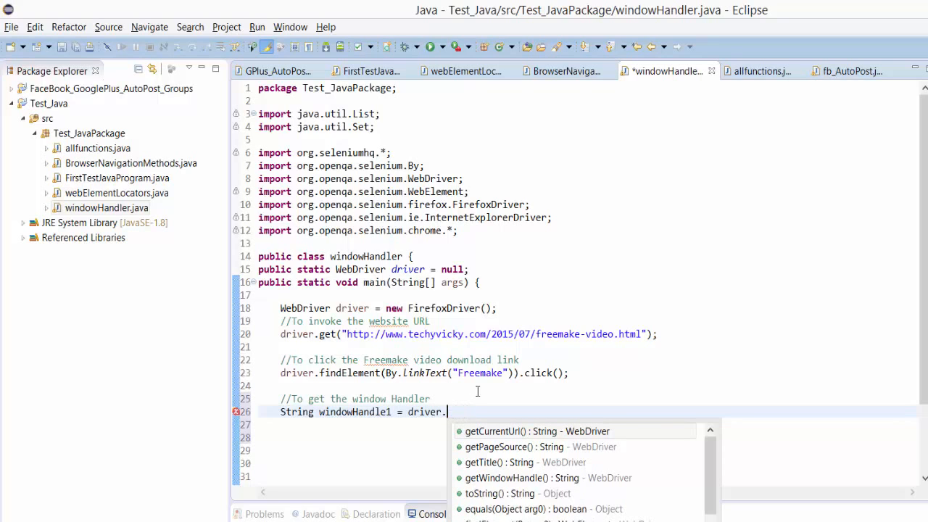
text(fin)
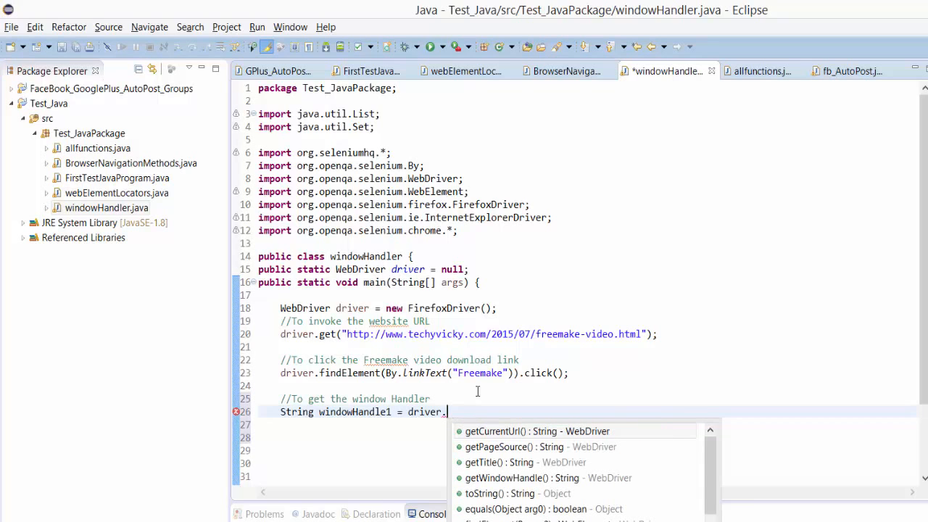
key(Escape)
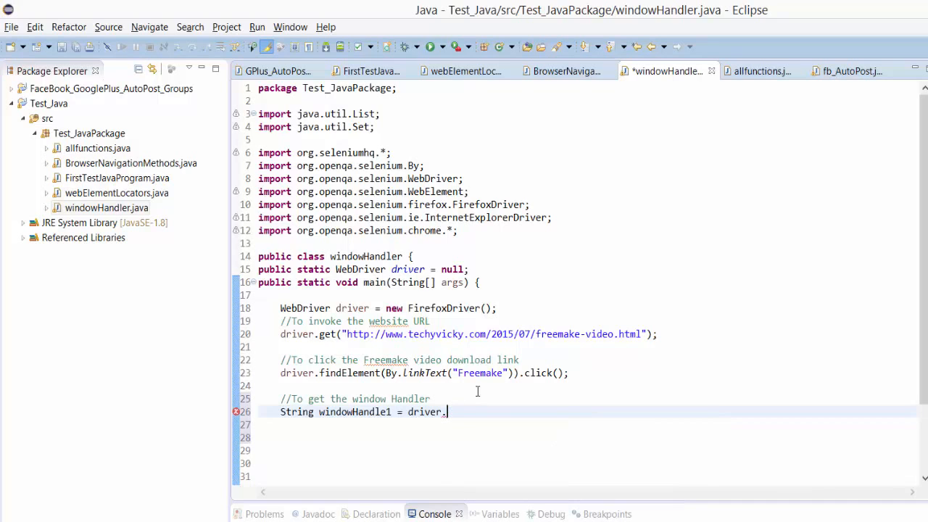
text(h)
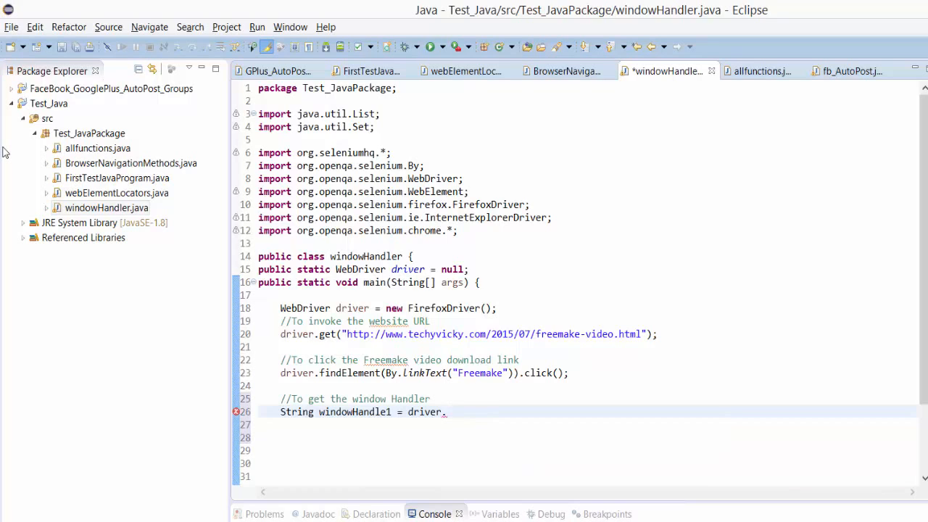
text(ge)
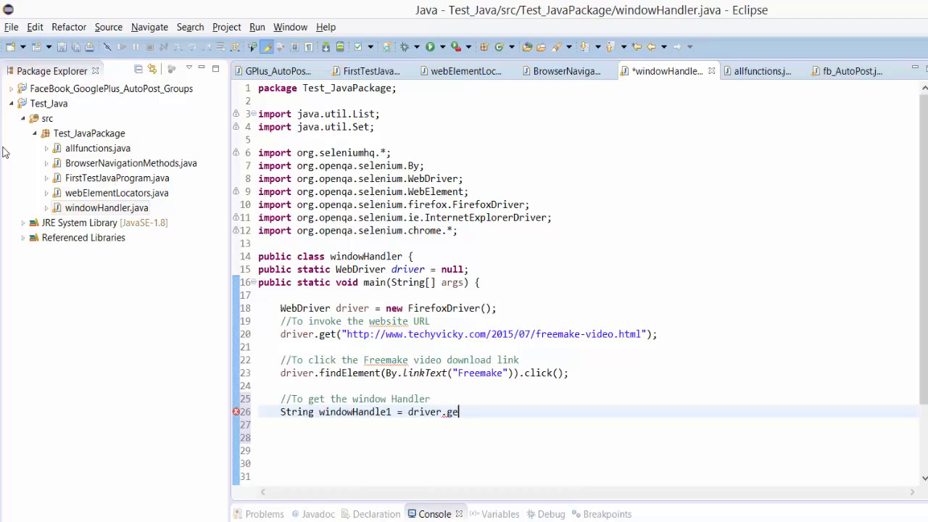
key(BackSpace)
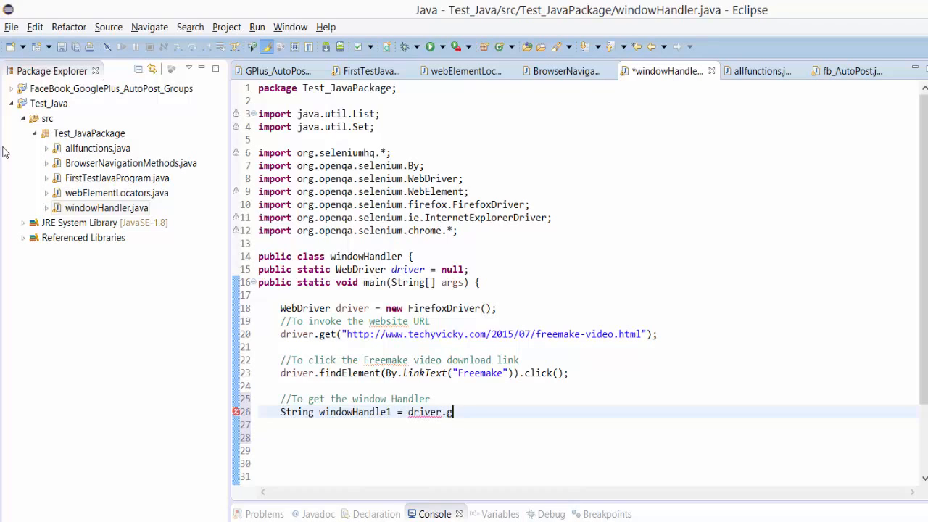
key(BackSpace)
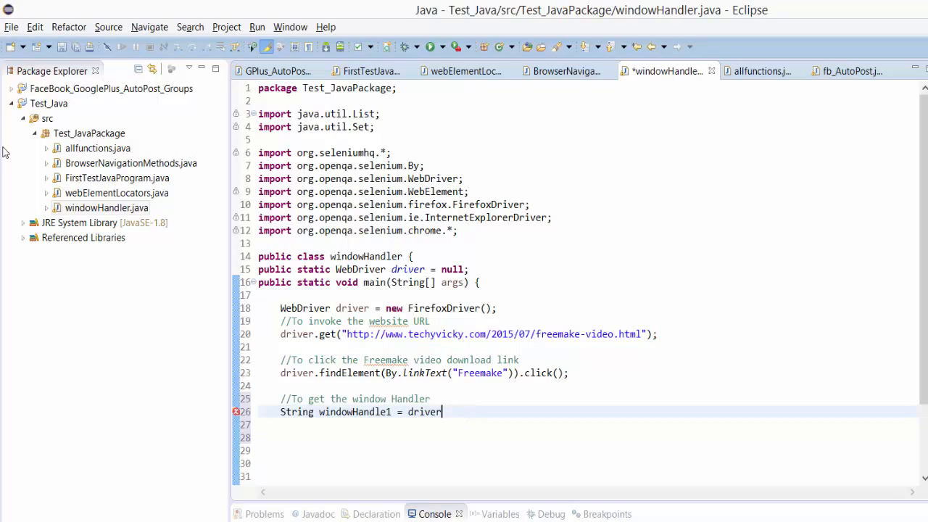
text(.g)
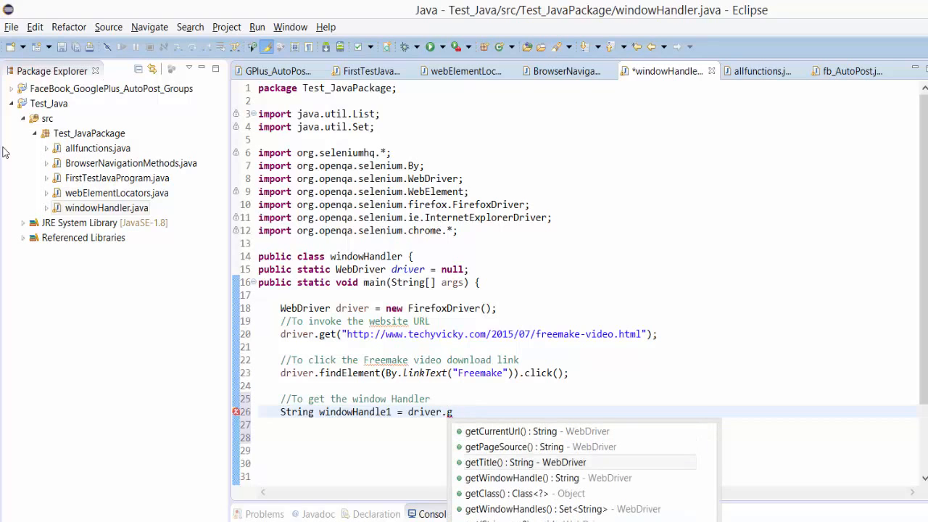
click(521, 478)
text(S)
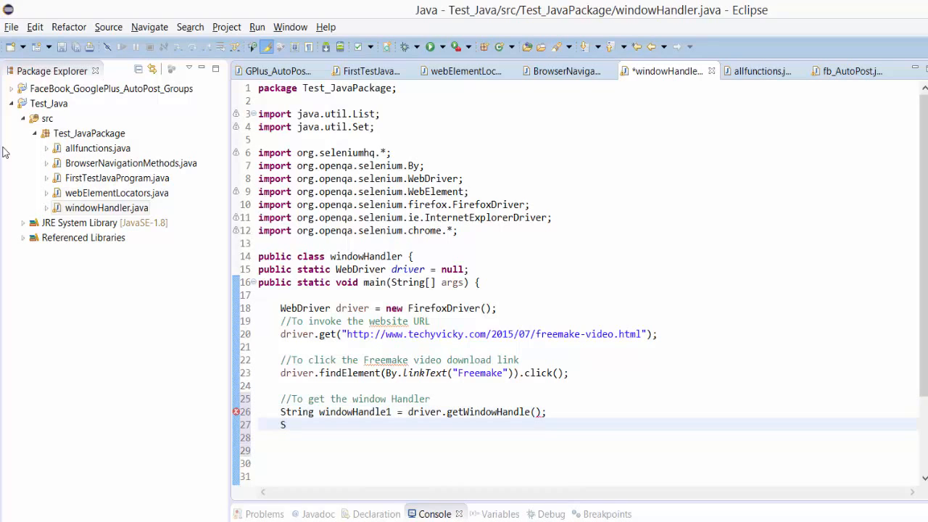
Add System.out.println(windowHandle1); to print the handle
text(ystem.out.println)
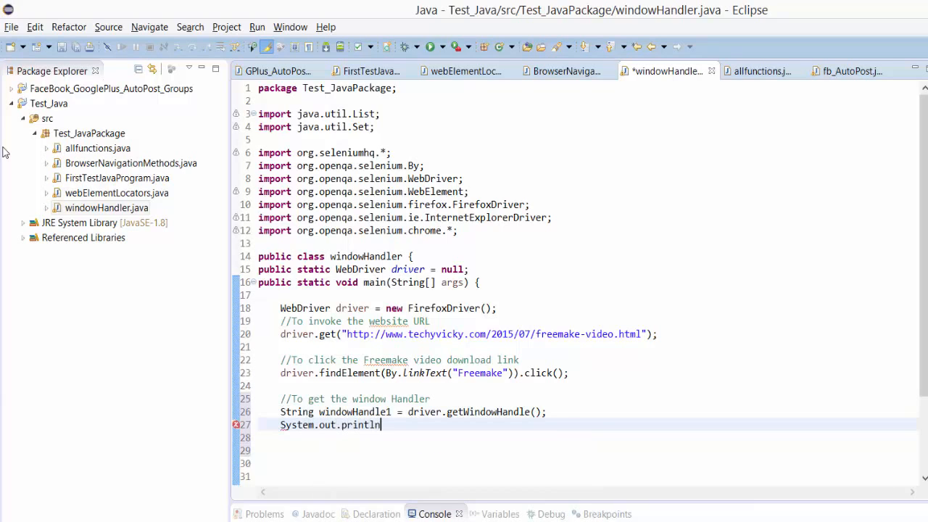
text((window))
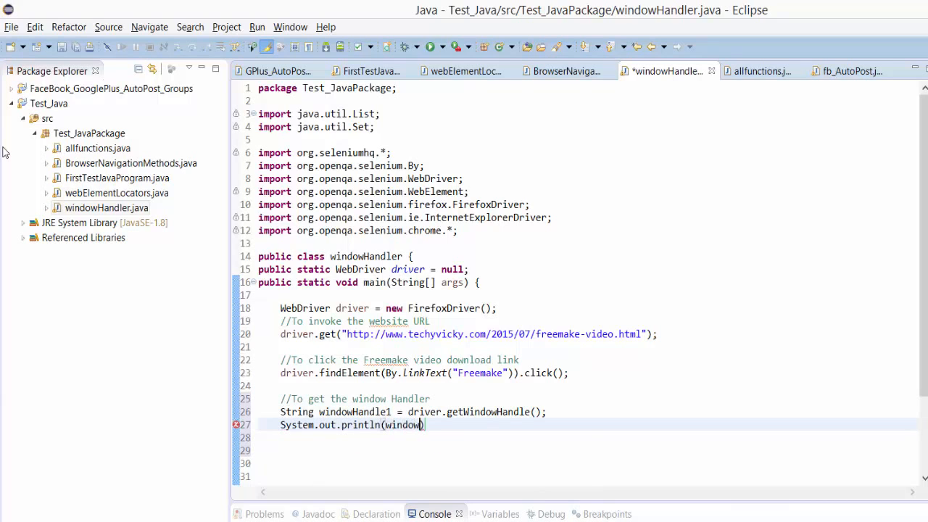
text(Handle1))
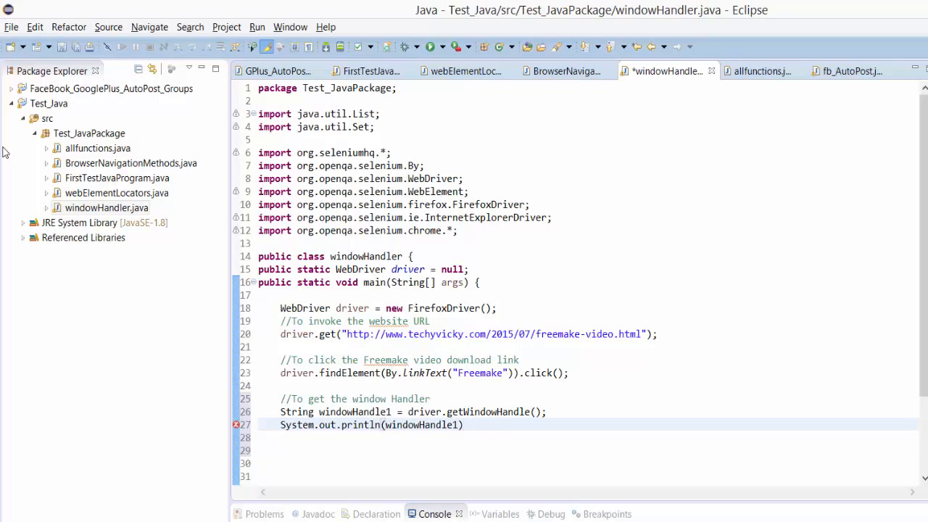
text(;)
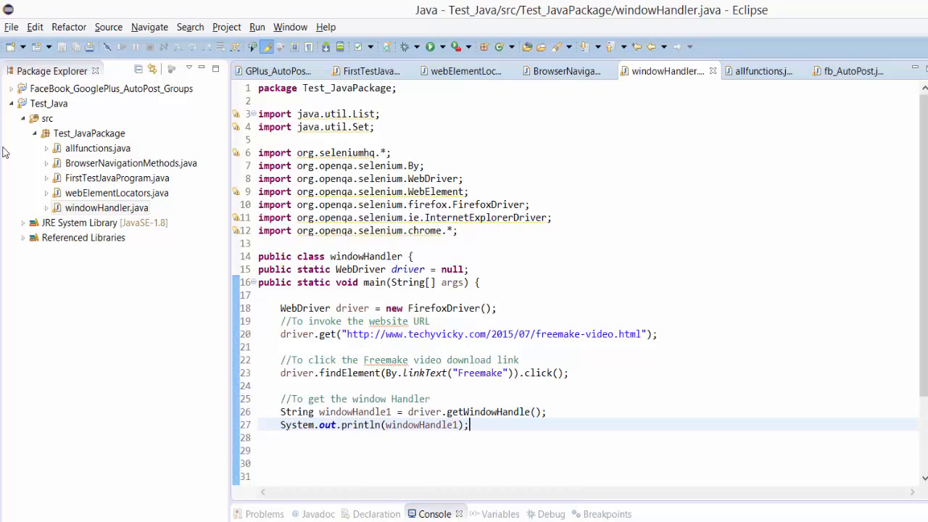
Run windowHandler, view the opened Freemake downloader page in Firefox, then close it to read the console handle
click(430, 47)
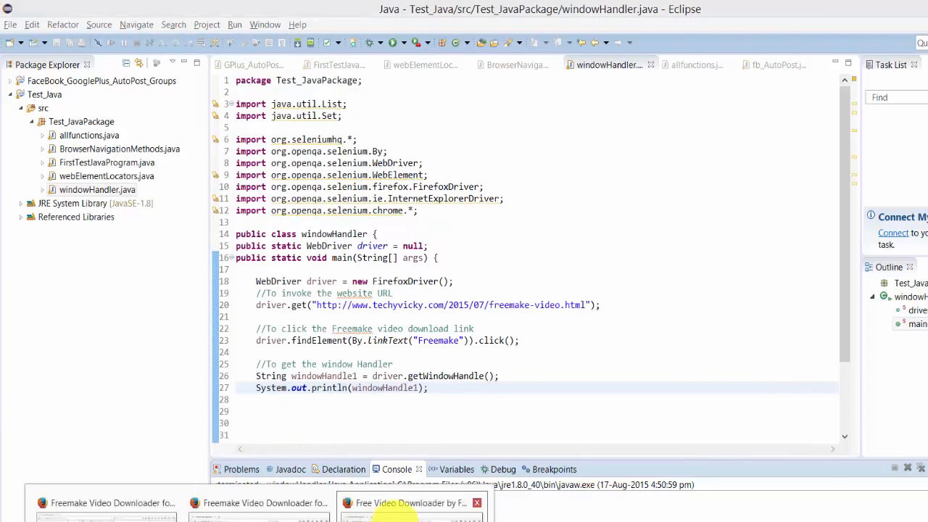
click(406, 502)
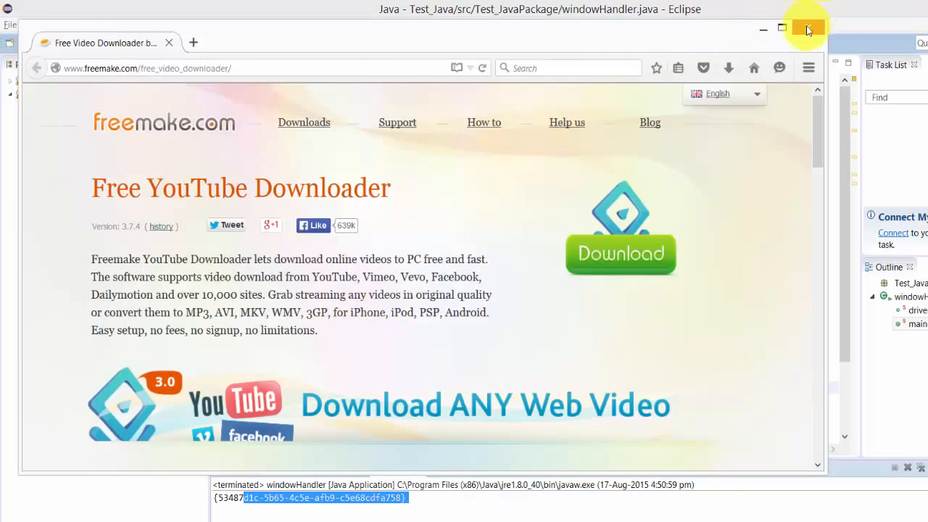
click(806, 27)
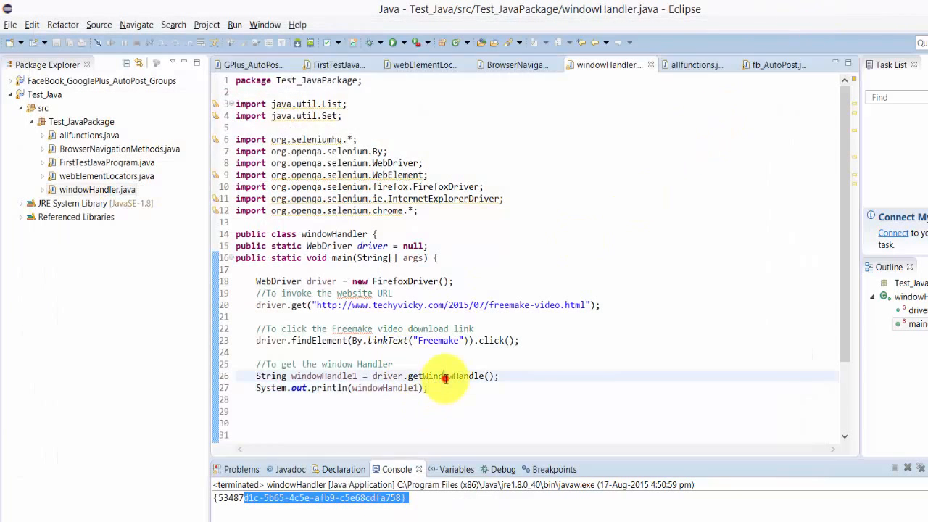
Comment on multiple windows and declare Set handles = driver.getWindowHandles();
text(//)
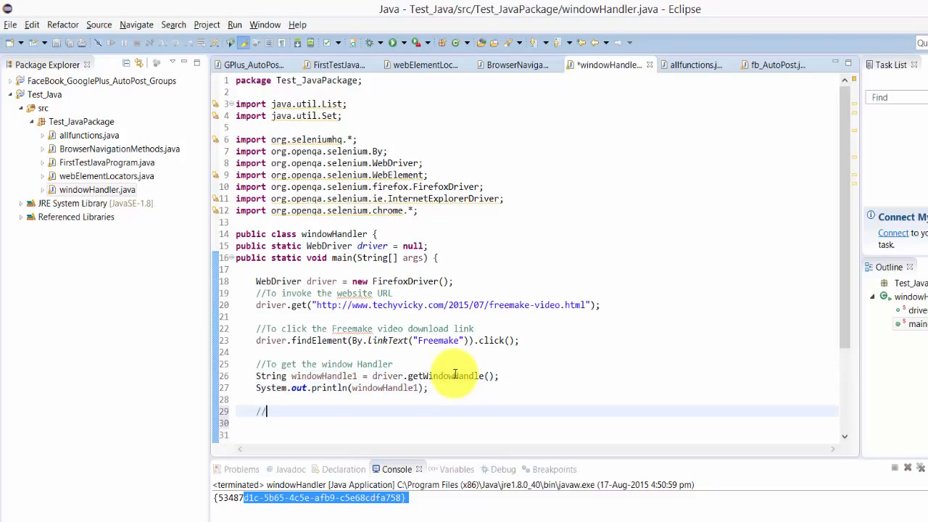
text(To get the w)
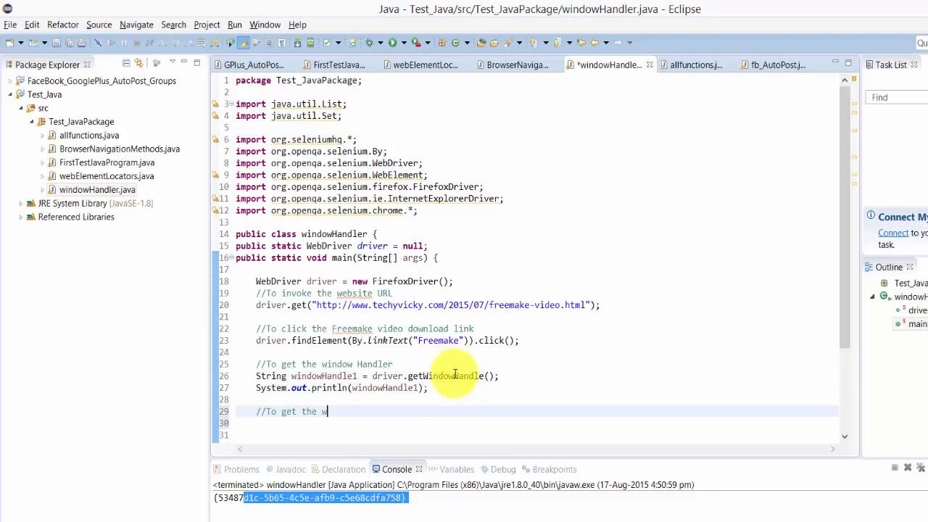
text(more t)
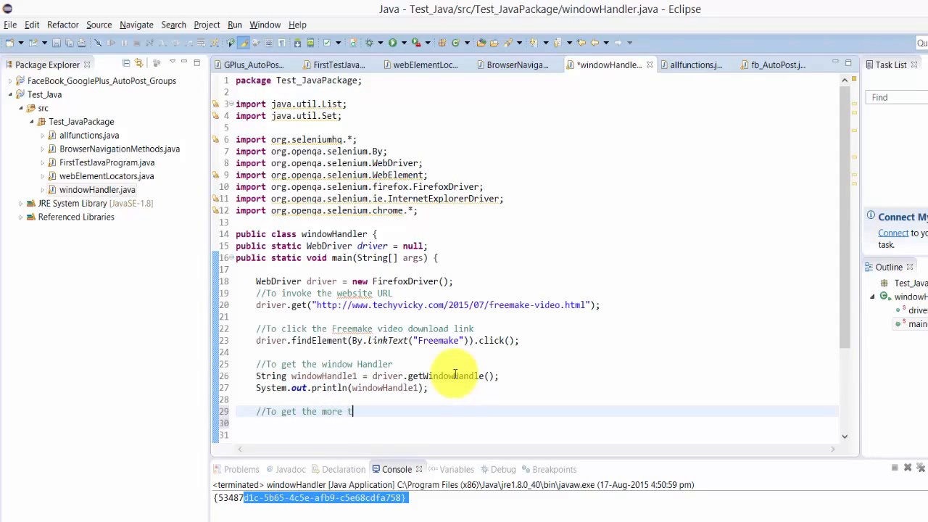
text(han one window browser)
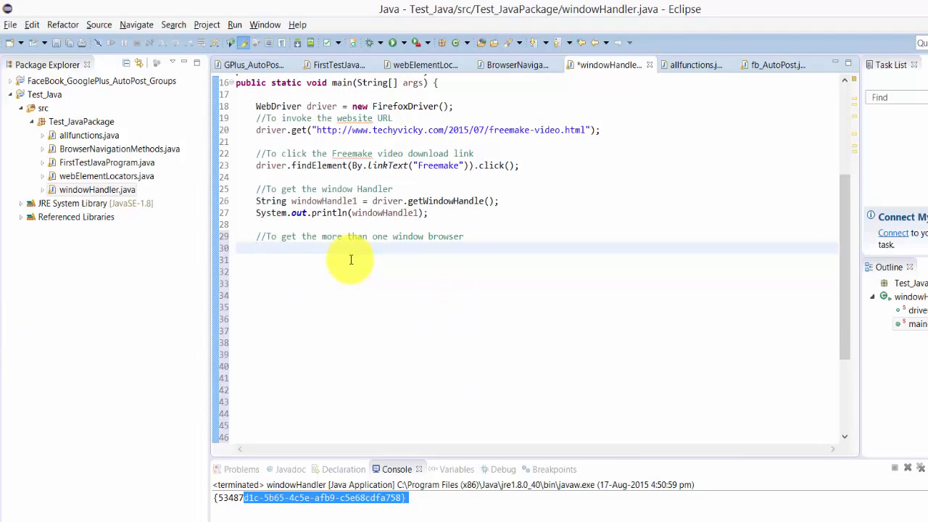
text(Set handl)
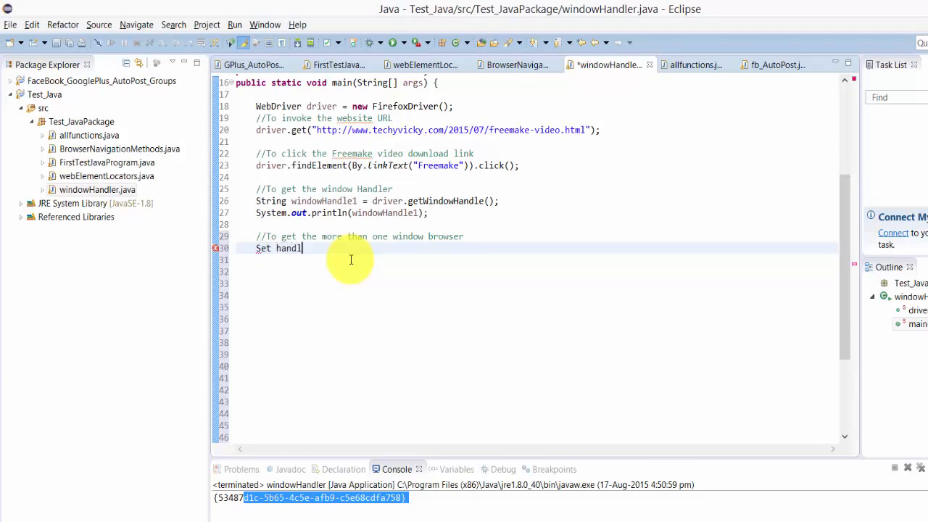
text(es)
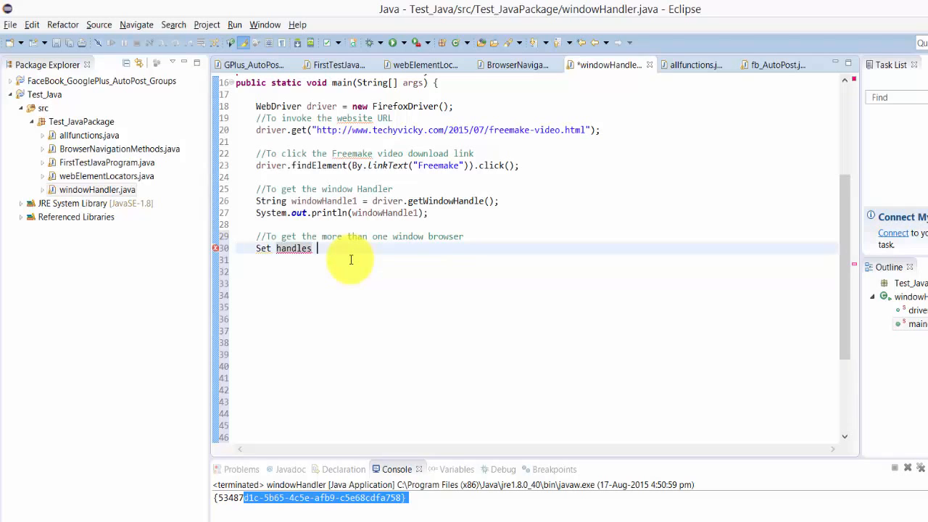
text(=)
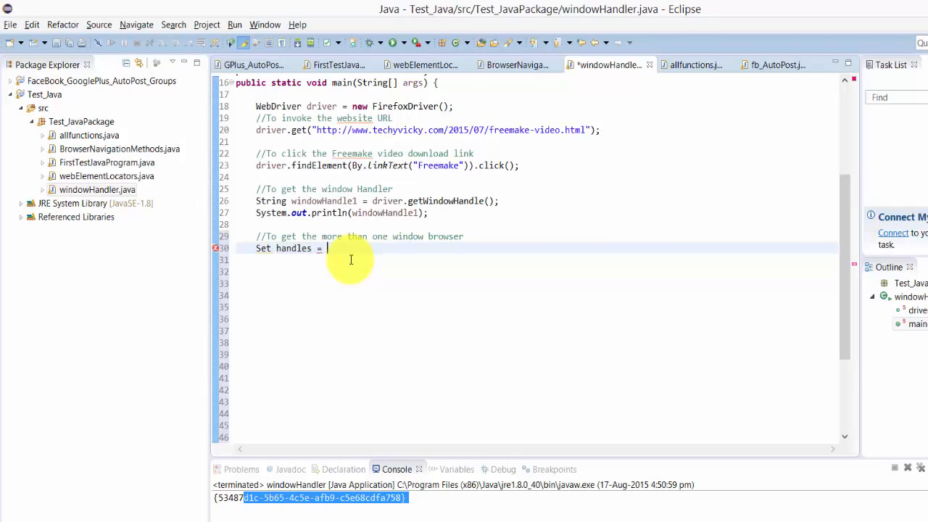
text(driver.)
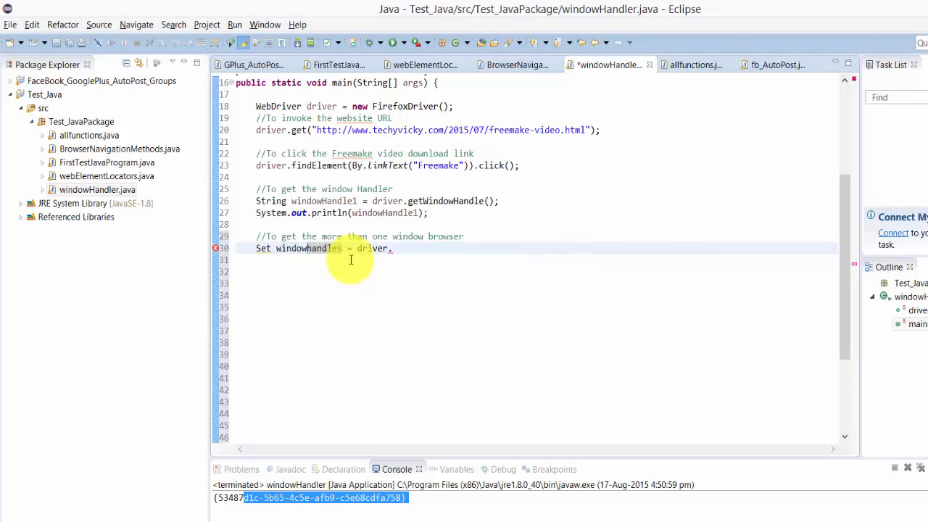
text(getWindowHandles();)
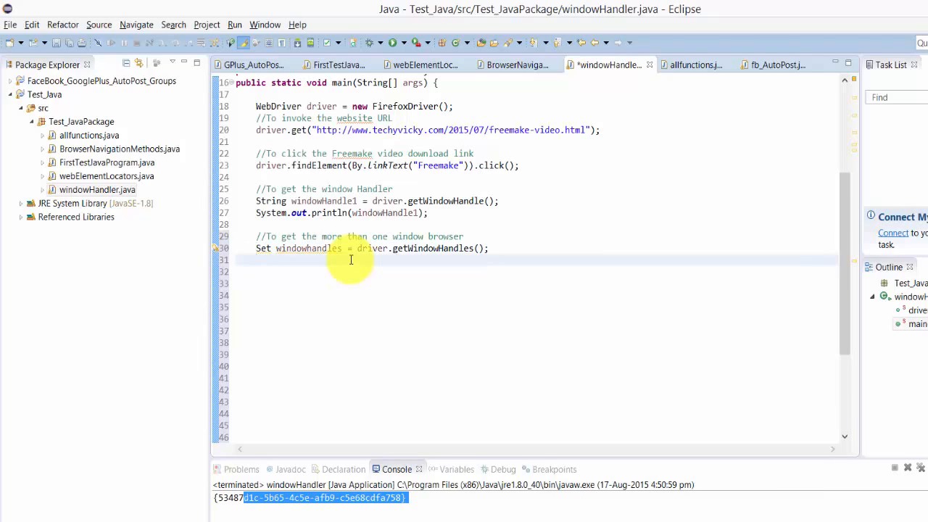
Add System.out.println(windowhandles); to print the handle set
text(System.)
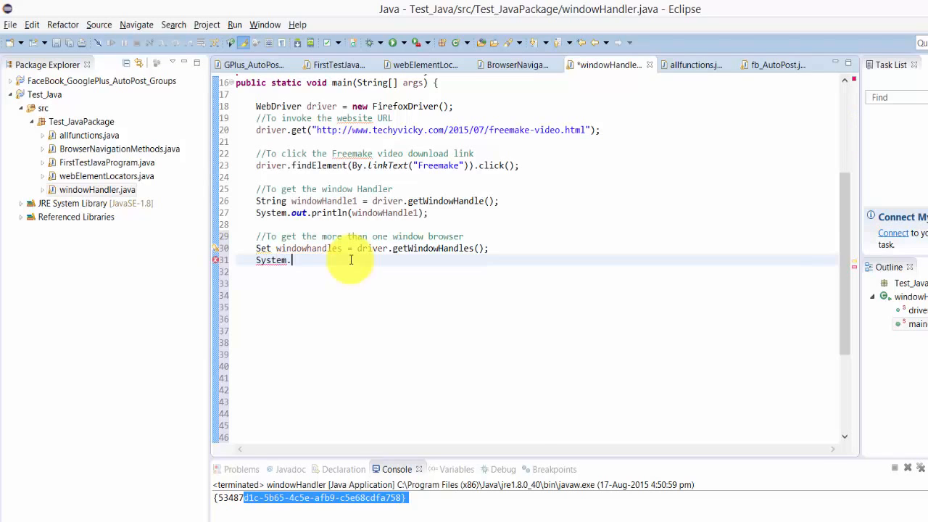
text(out)
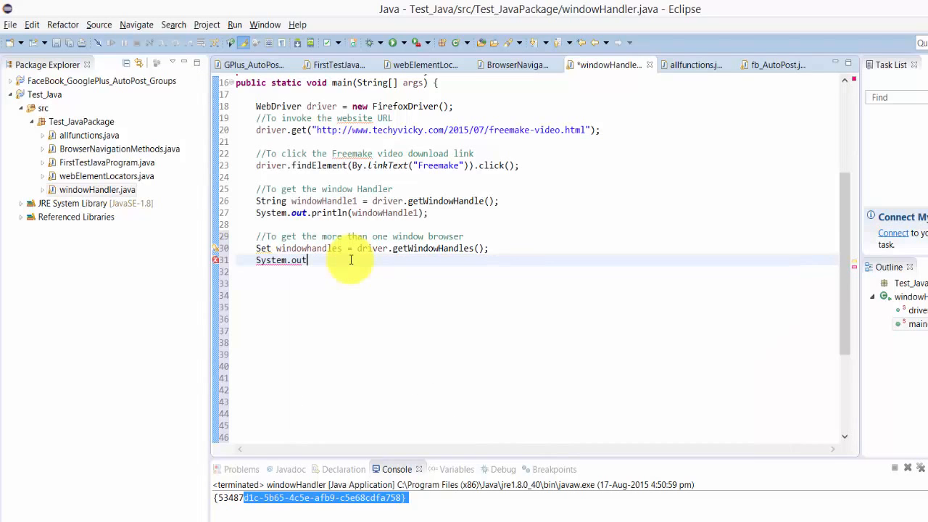
text(println)
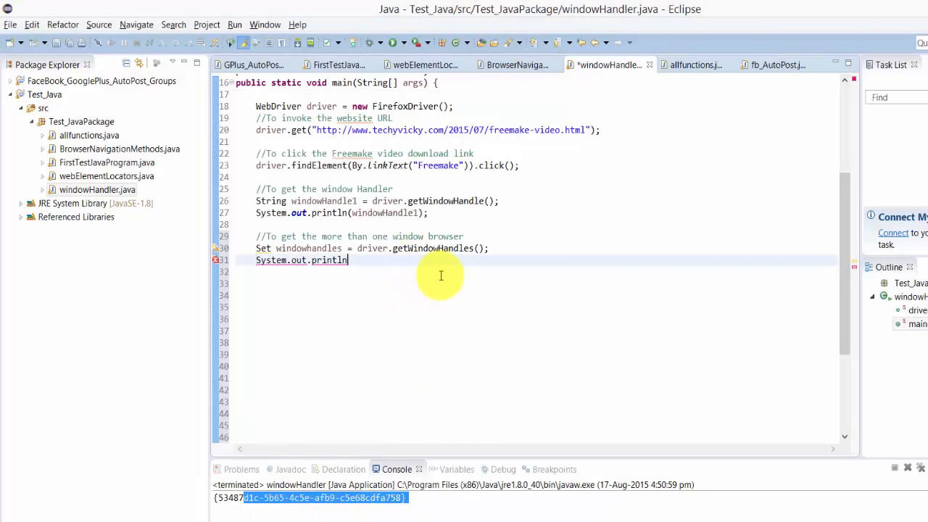
text((windowhandles)
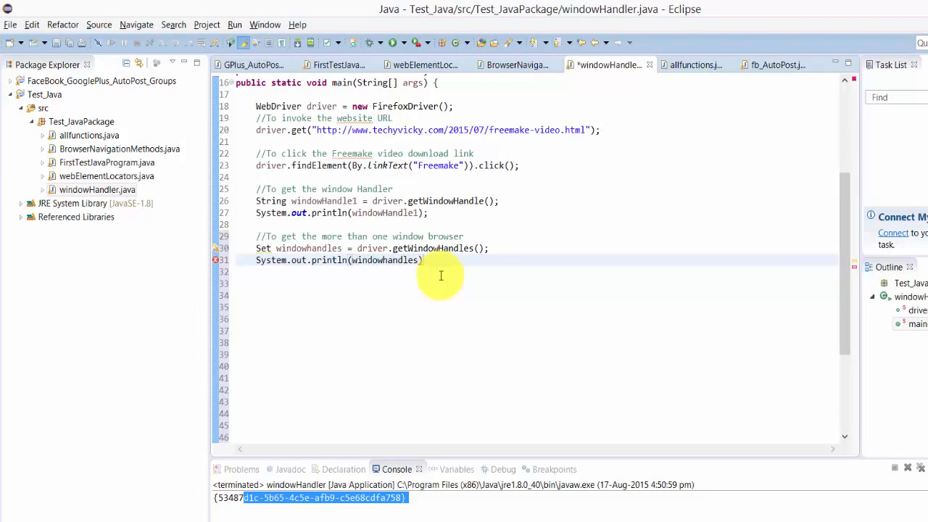
text(p;)
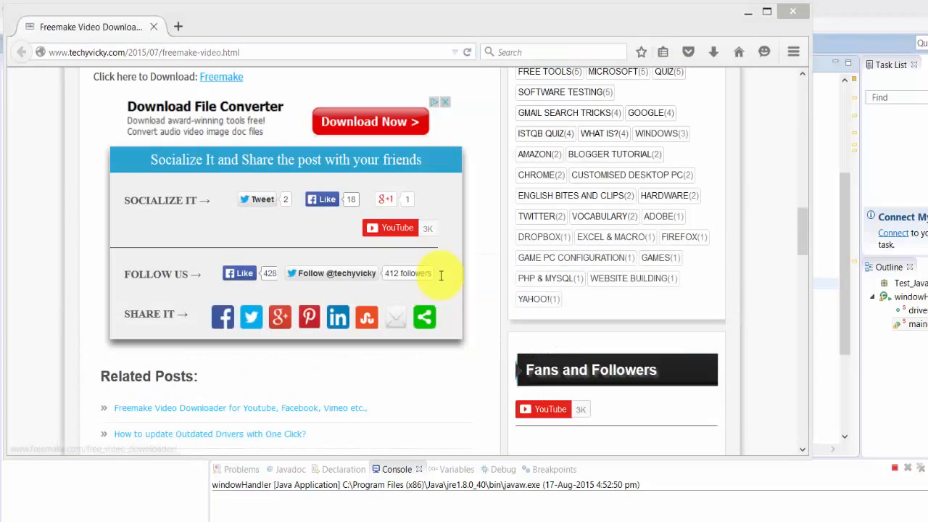
Return to Eclipse after the rerun and check the console's first handle and two-handle set
click(220, 77)
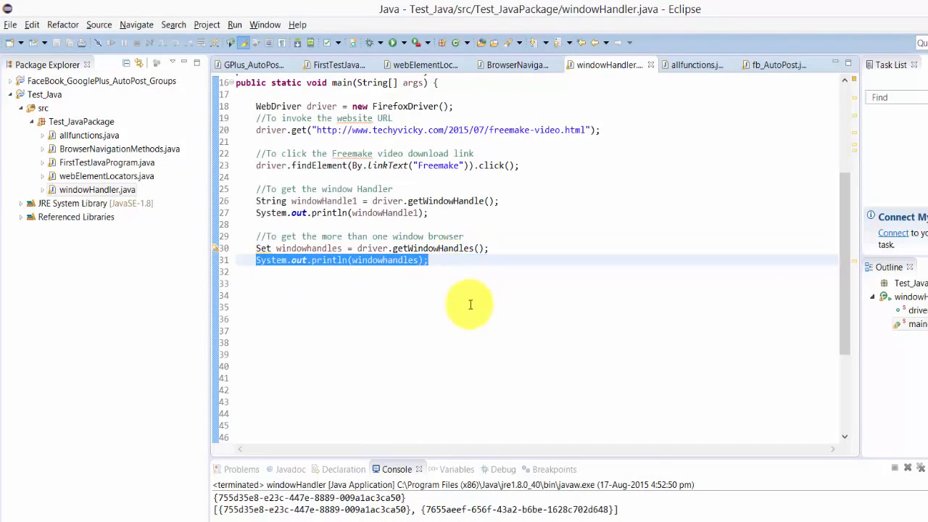
scroll(up, 3)
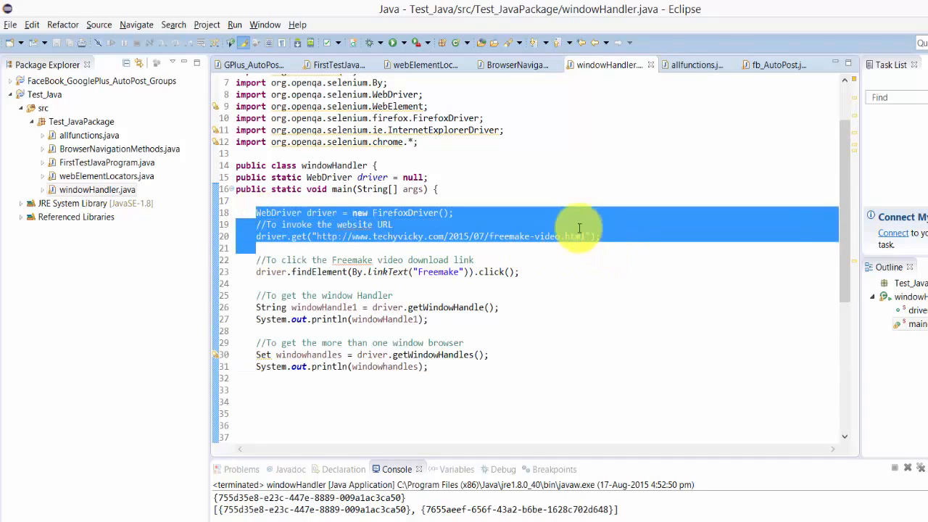
Declare a new class windowopenbrowser above windowHandler with a void method stub
key(Return)
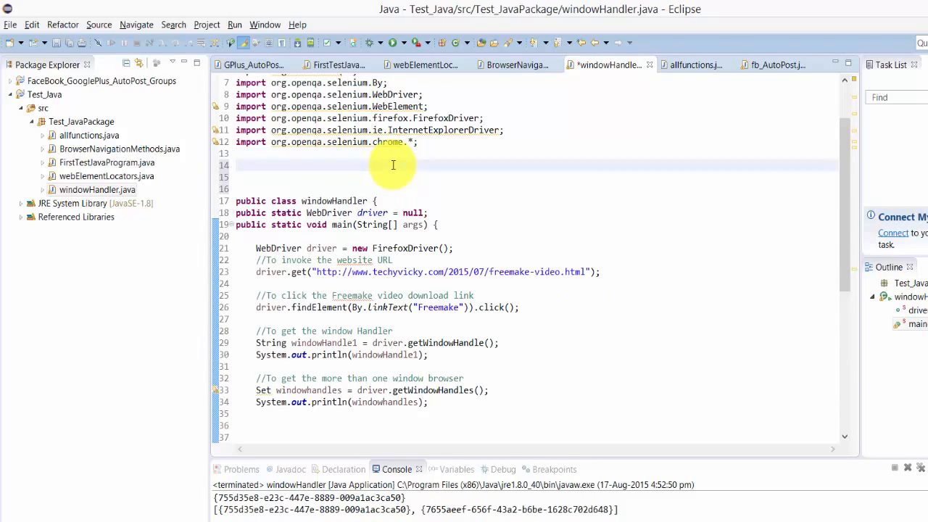
text(cl)
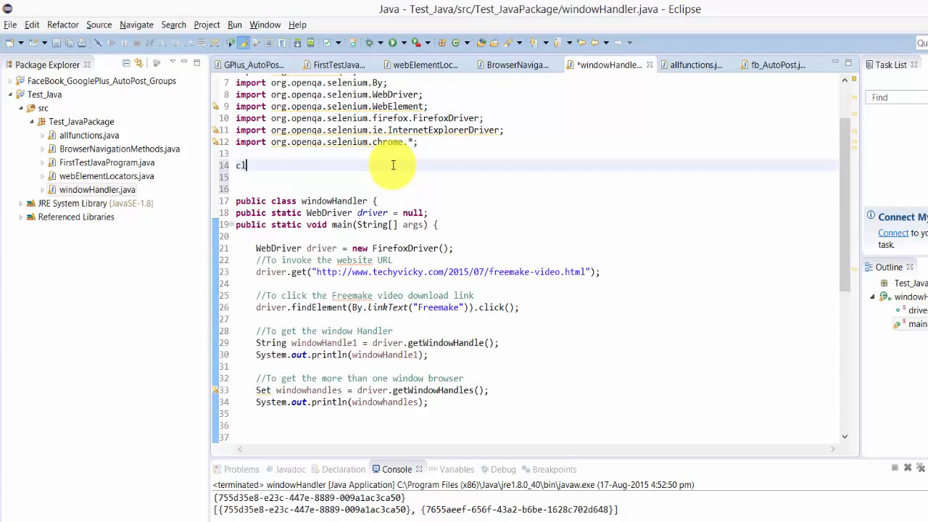
text(ass)
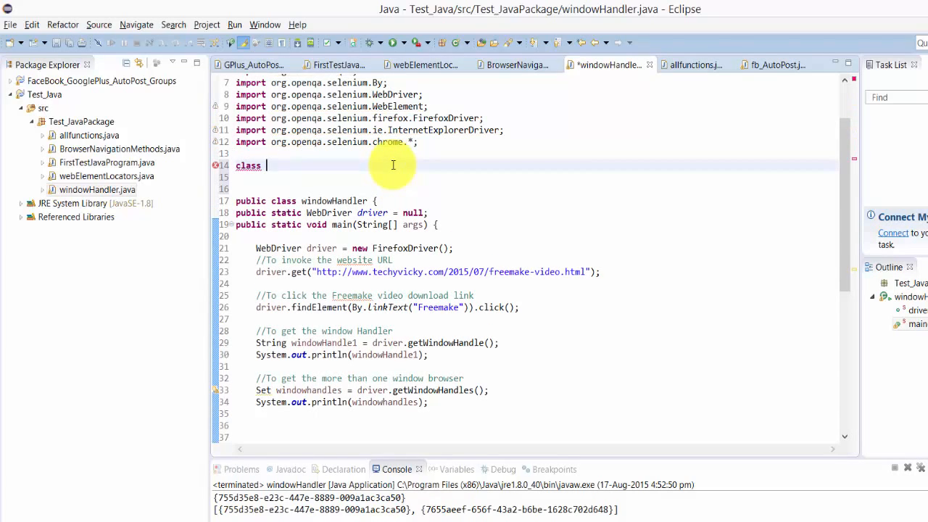
text(window)
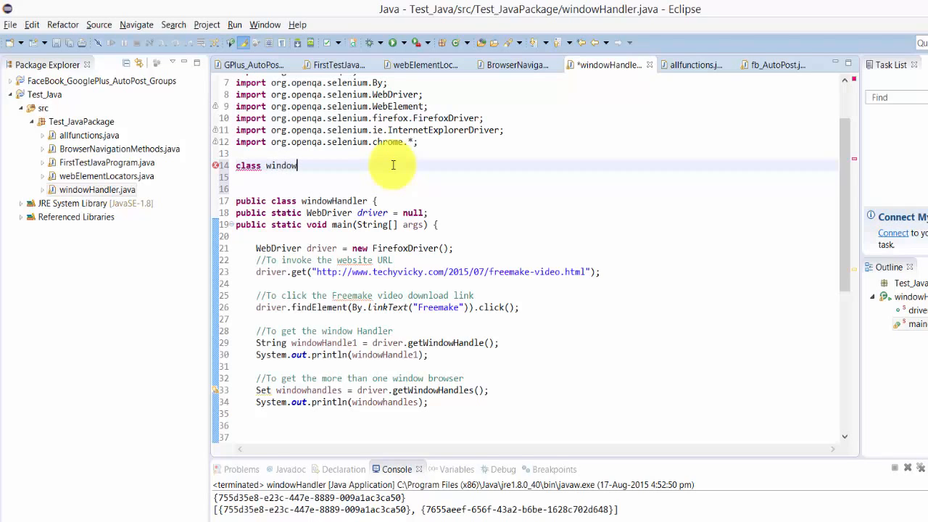
text(openbrowser)
click(535, 177)
text({)
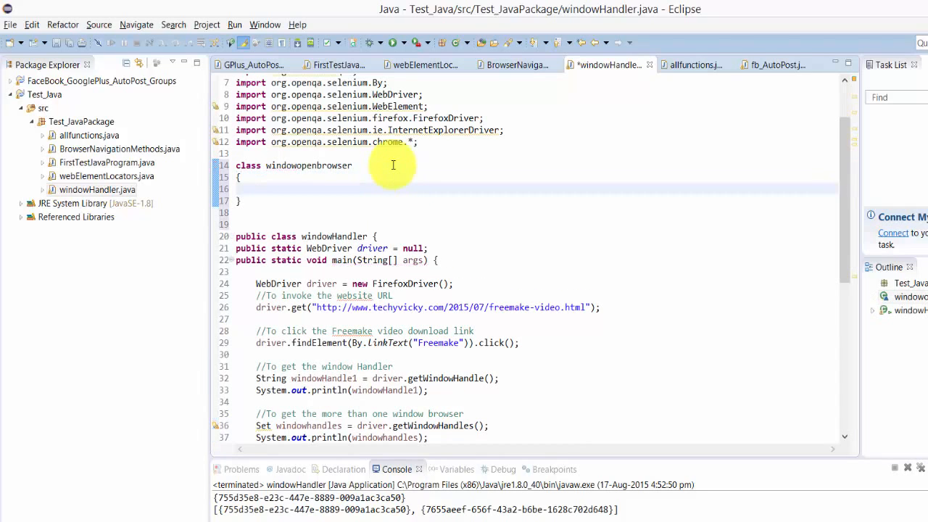
text(void)
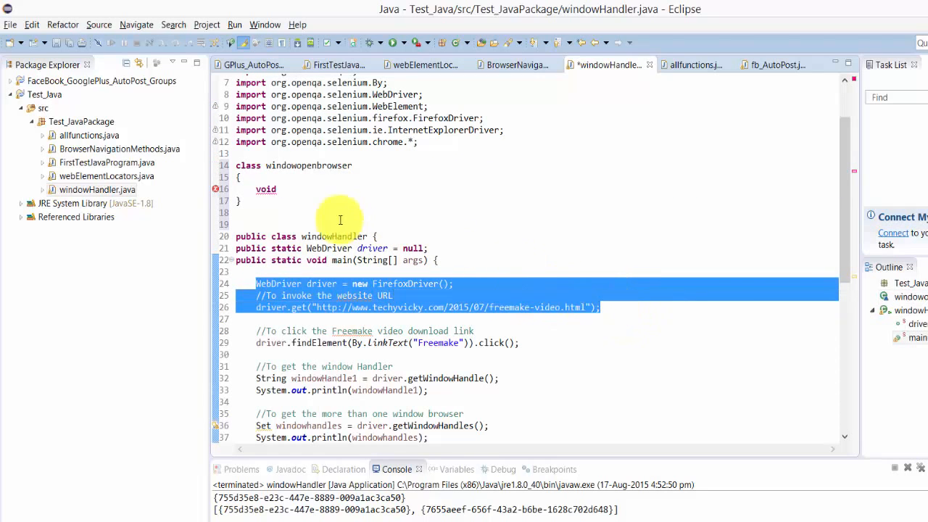
Name the new method firefoxOpen() to hold the driver setup and blog URL loading
click(284, 188)
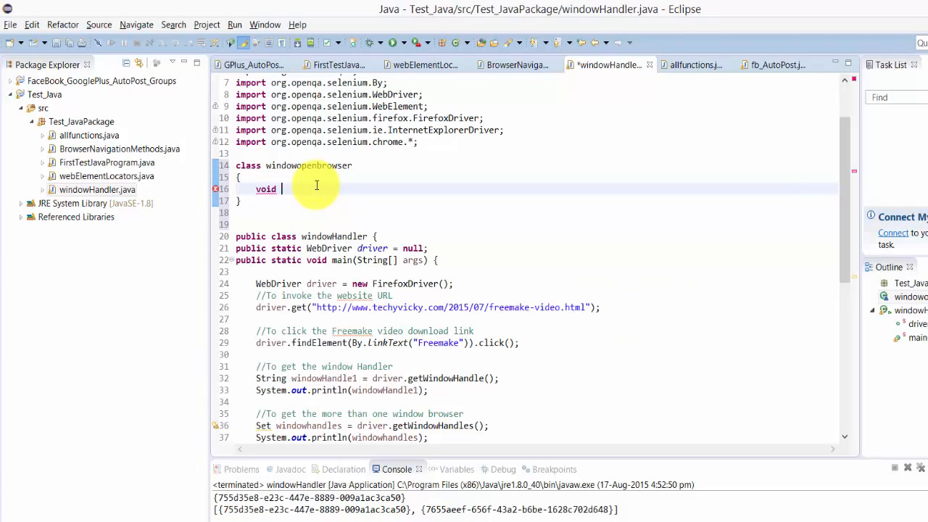
text(firefox)
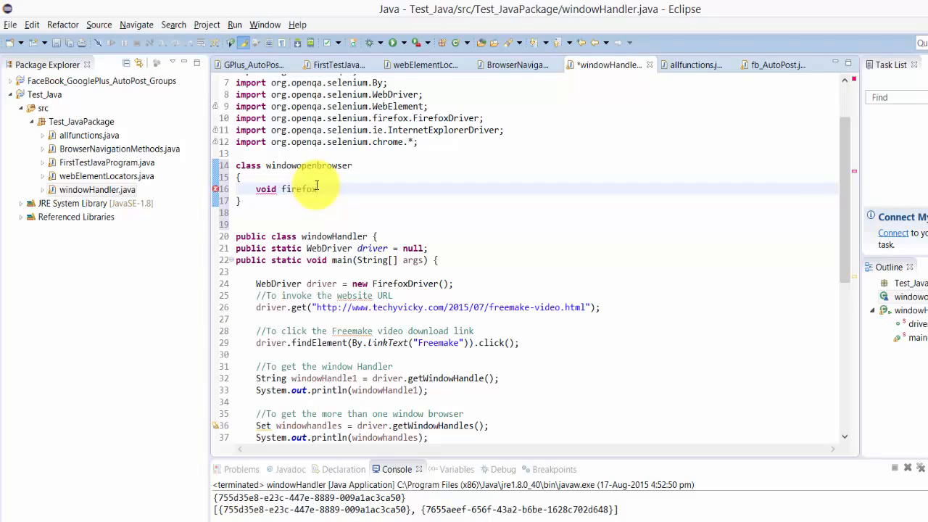
text(Open())
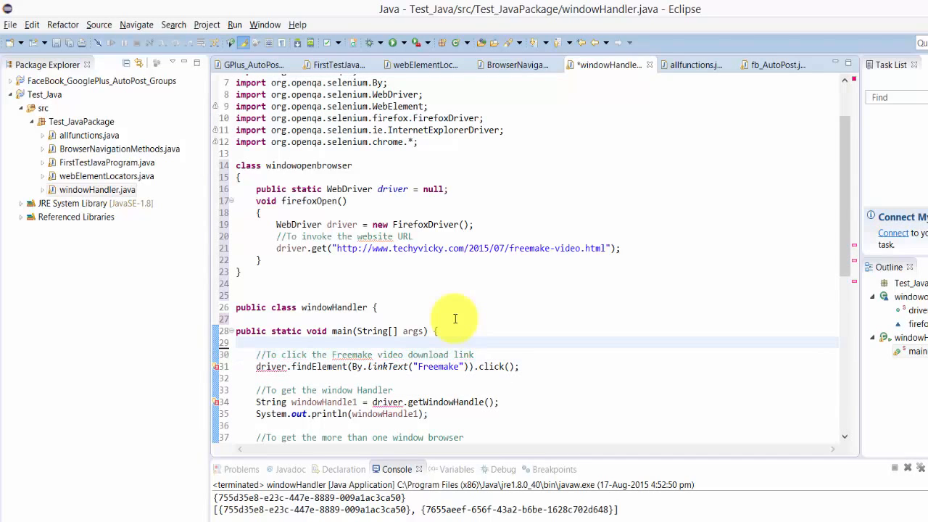
Begin a windowopenbrowser declaration at the top of main, discarding a mistyped variable name
key(Return)
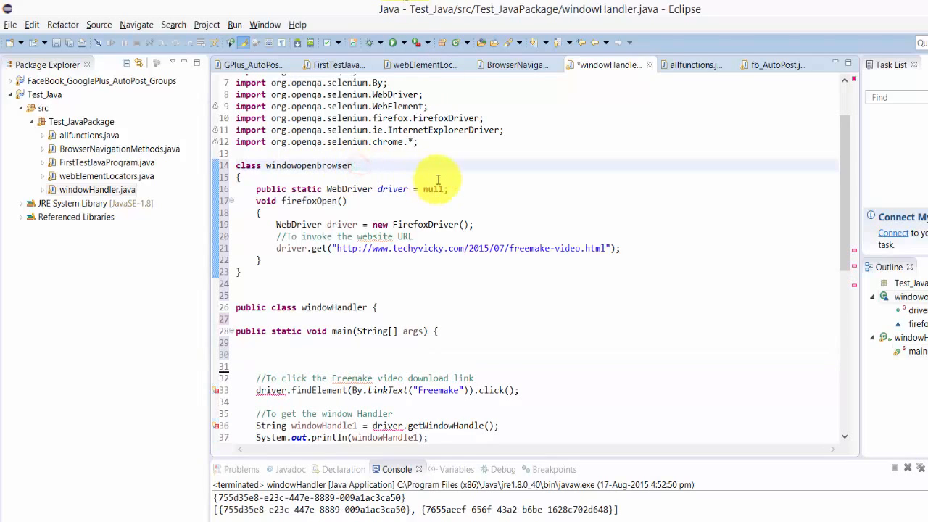
text(())
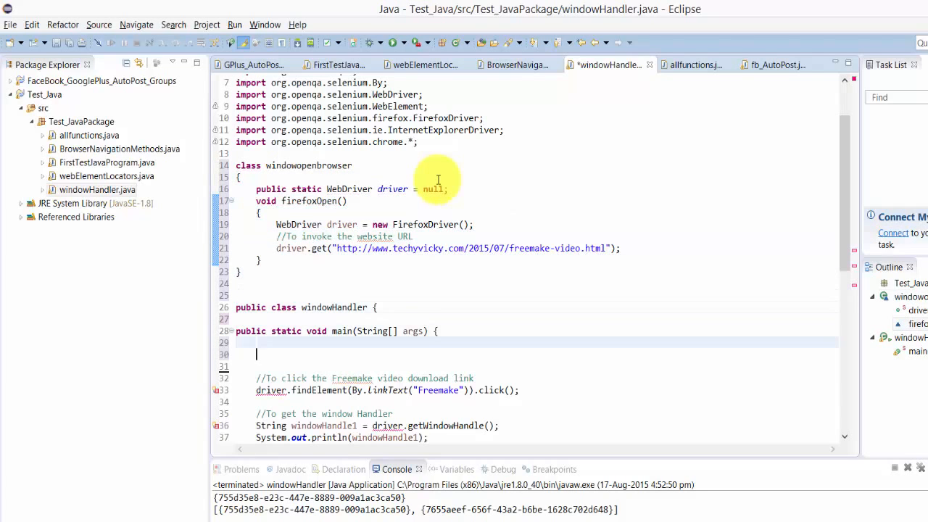
text(window)
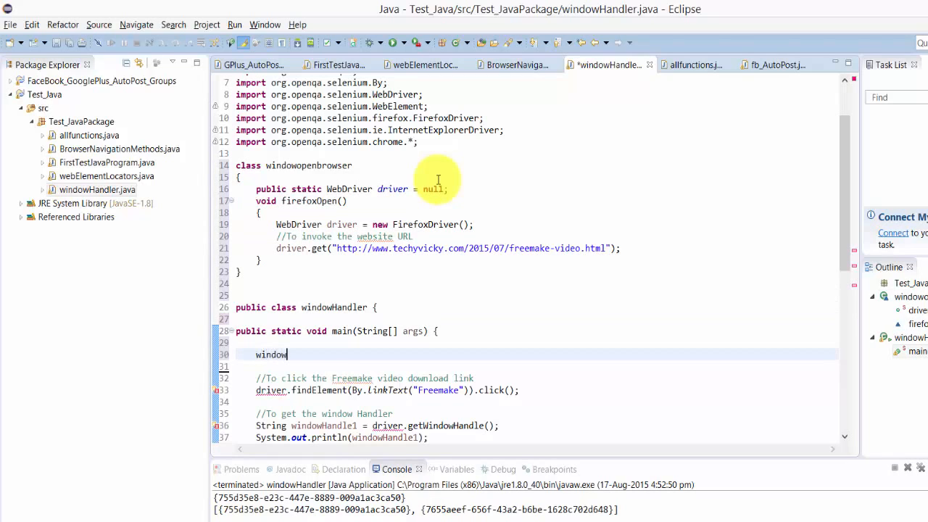
text(open)
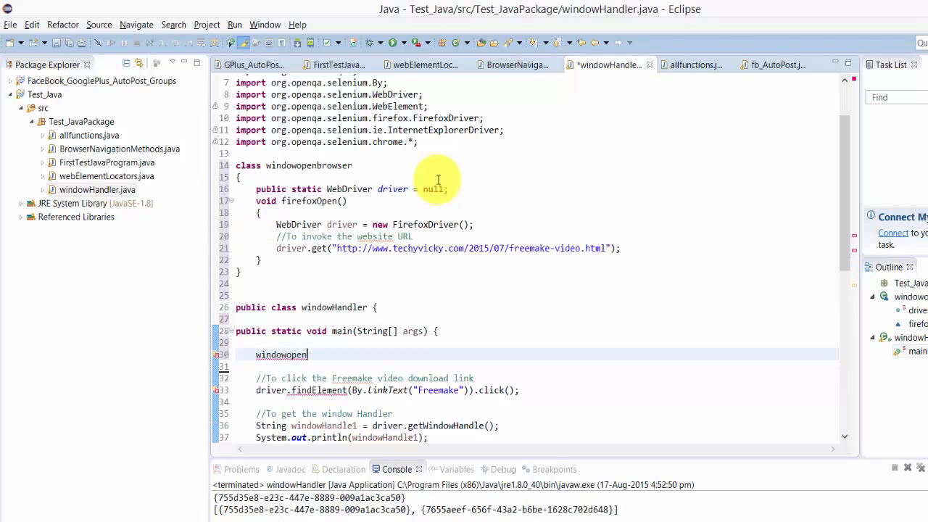
text(browser)
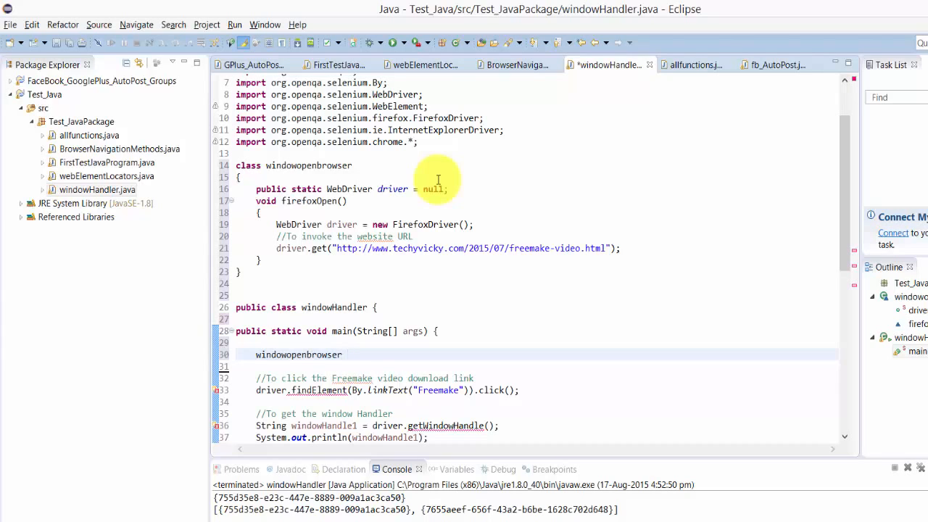
text(a)
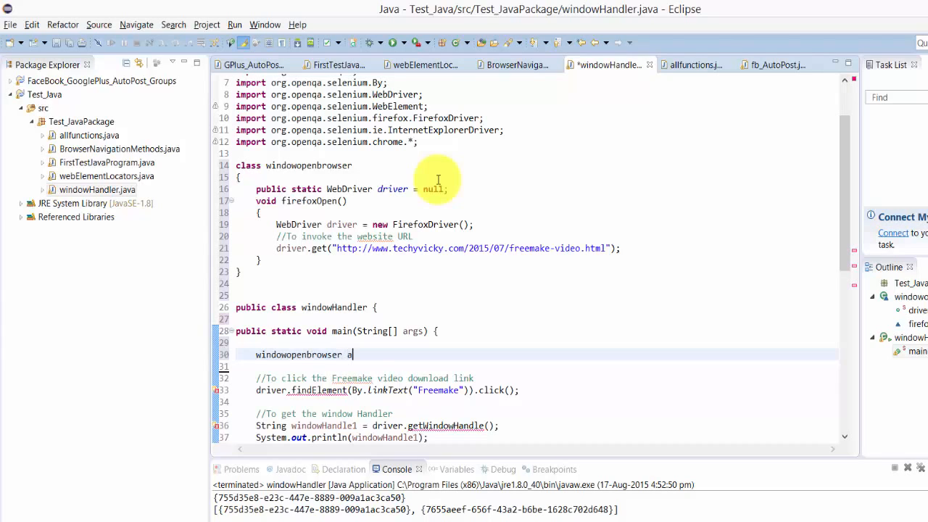
text(ctiona)
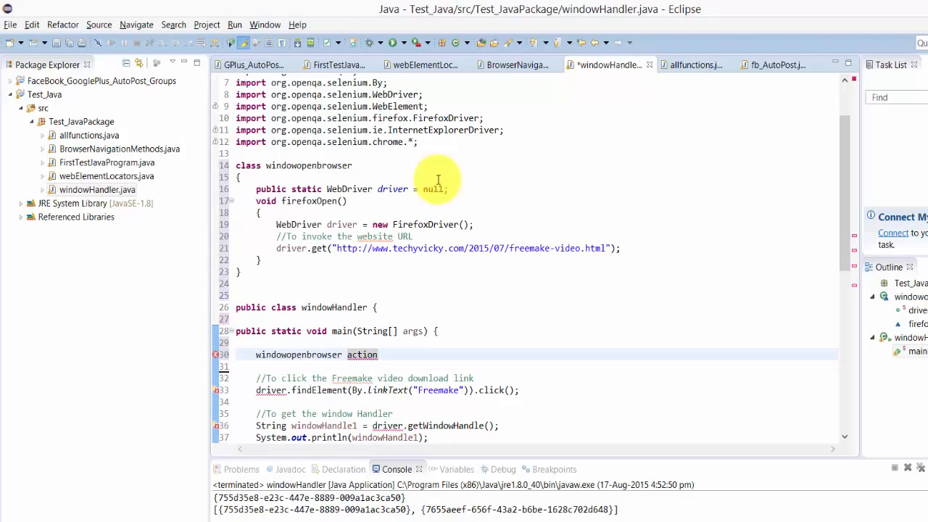
key(Delete)
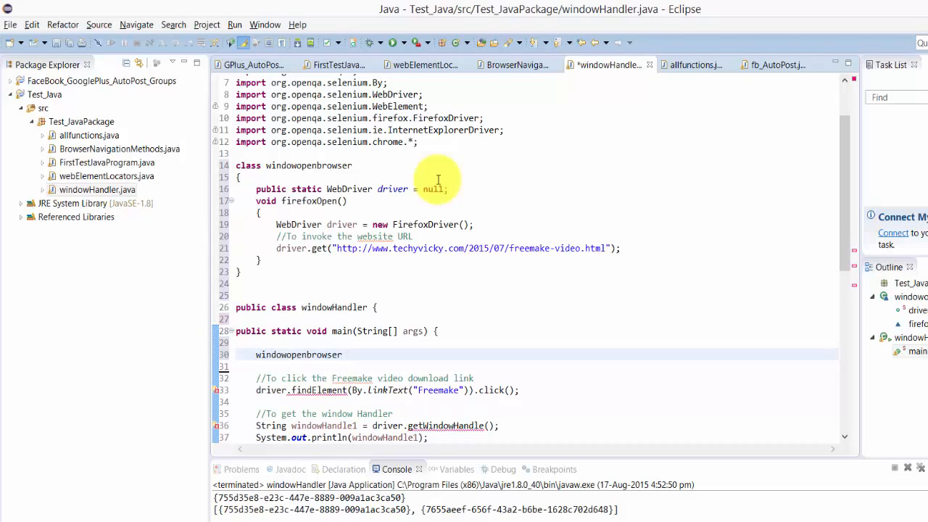
Complete the statement as windowopenbrowser Execution = new windowopenbrowser();
text(Ex)
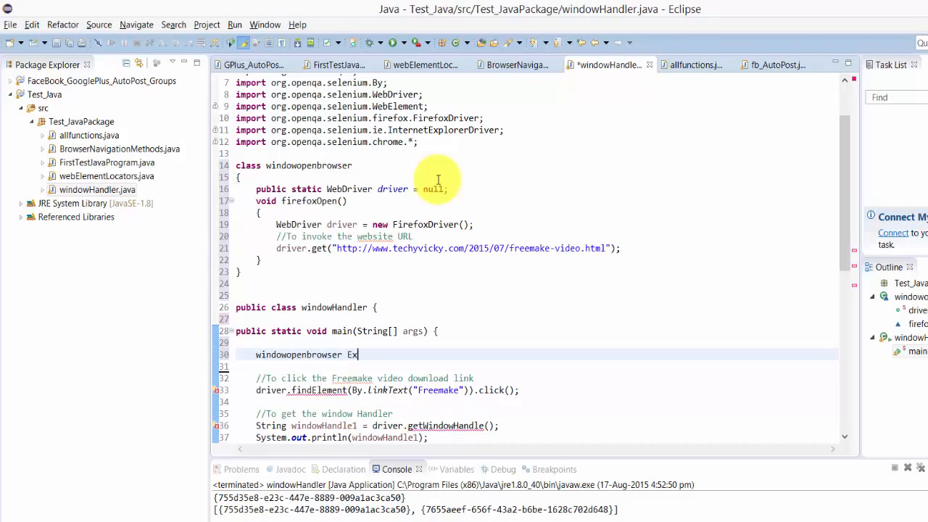
text(ecution = new windowo)
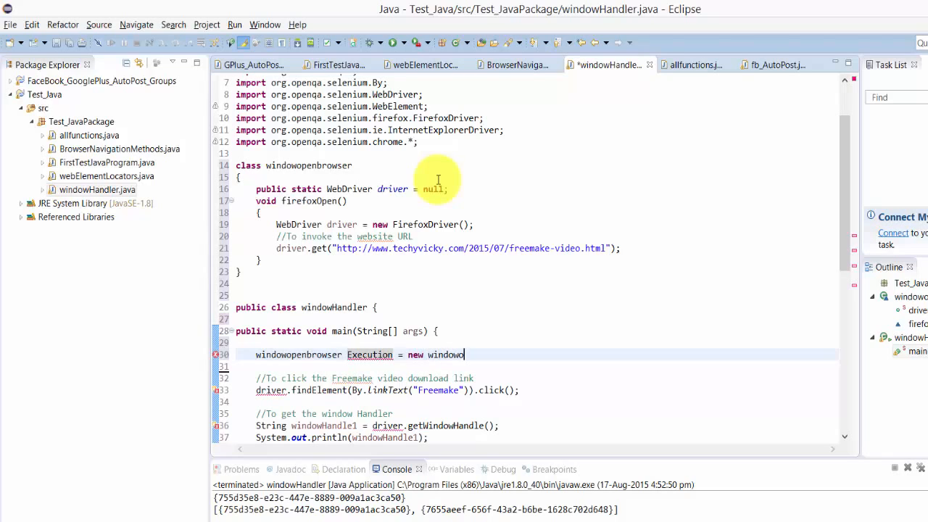
text(penbrowser();)
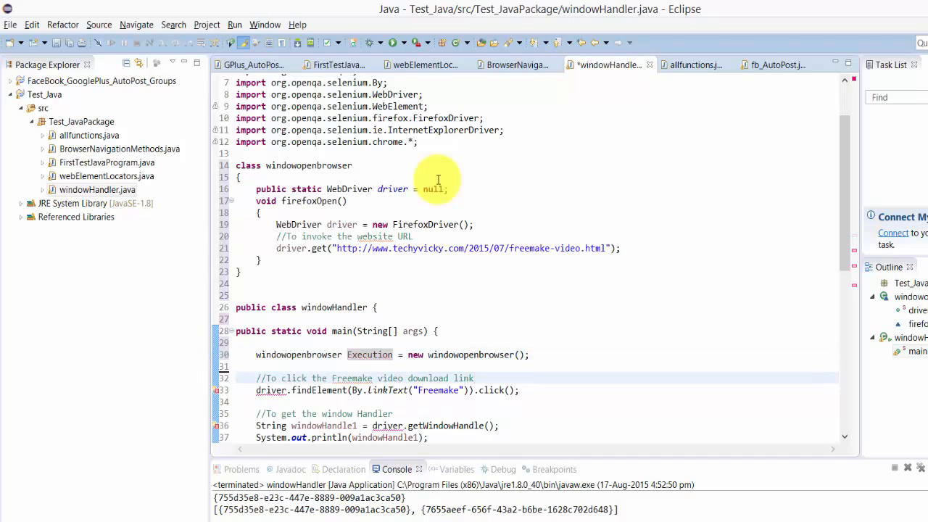
scroll(down, 3)
text(Execution.firefoxOpen();)
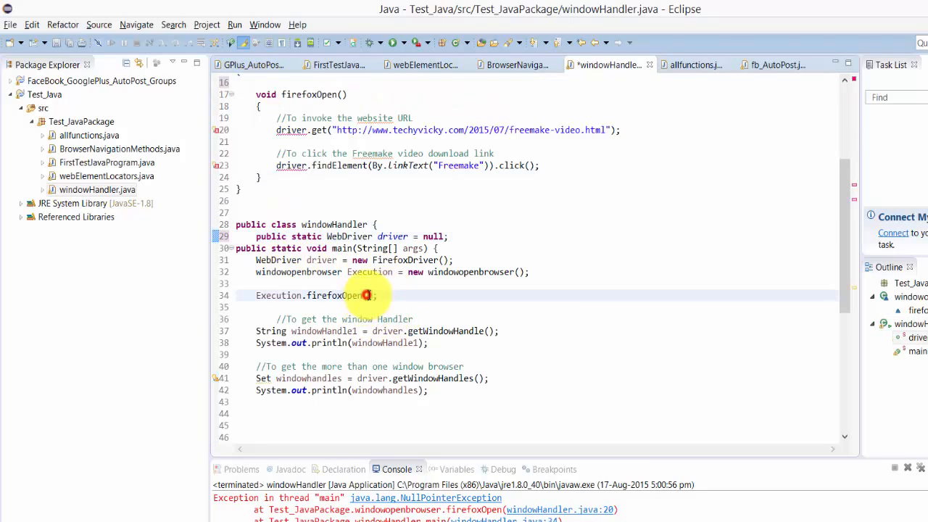
Pass driver to Execution.firefoxOpen and give firefoxOpen a WebDriver driver parameter
text(driver)
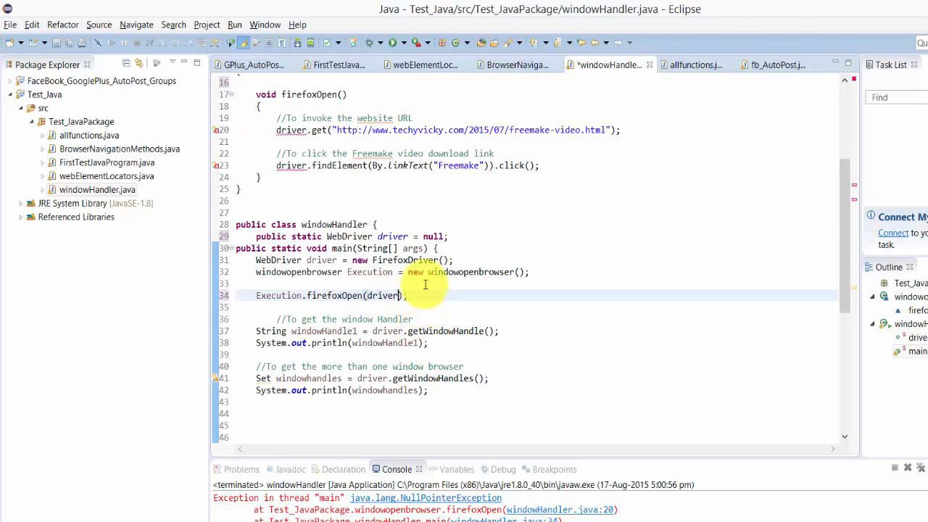
scroll(up, 3)
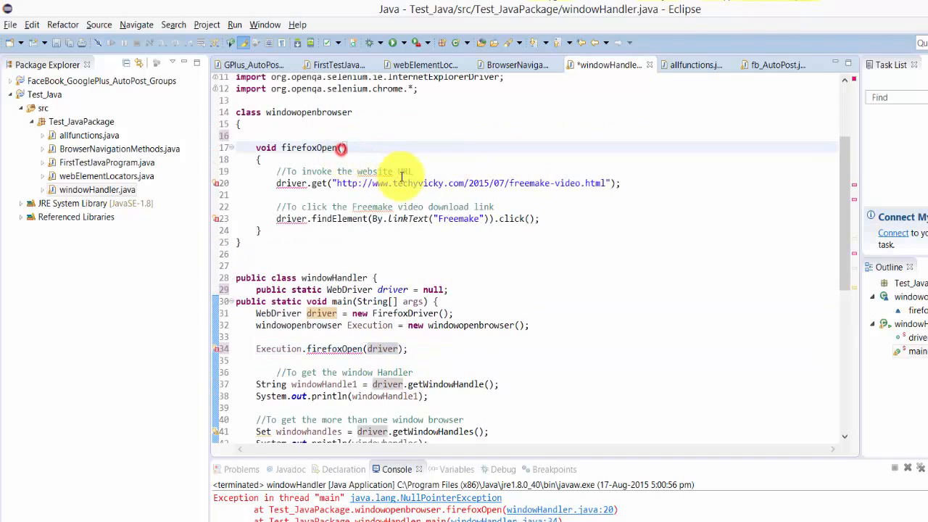
text(WebD)
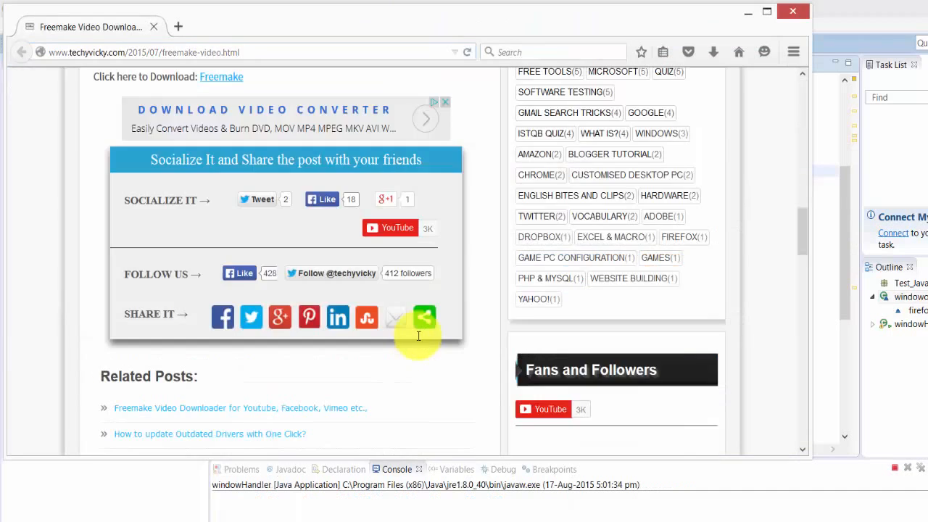
Switch from the Firefox Freemake post back to Eclipse to see the console's window handles
click(221, 75)
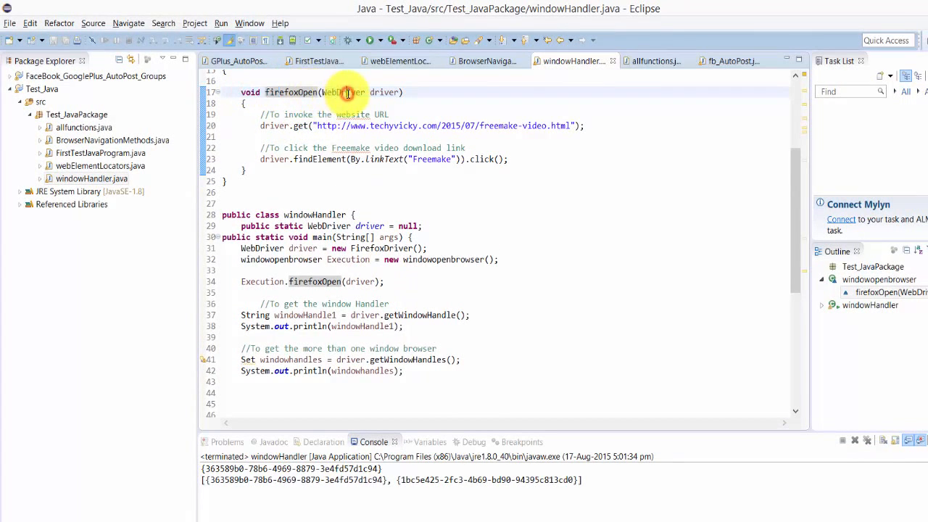
mouse_move(346, 93)
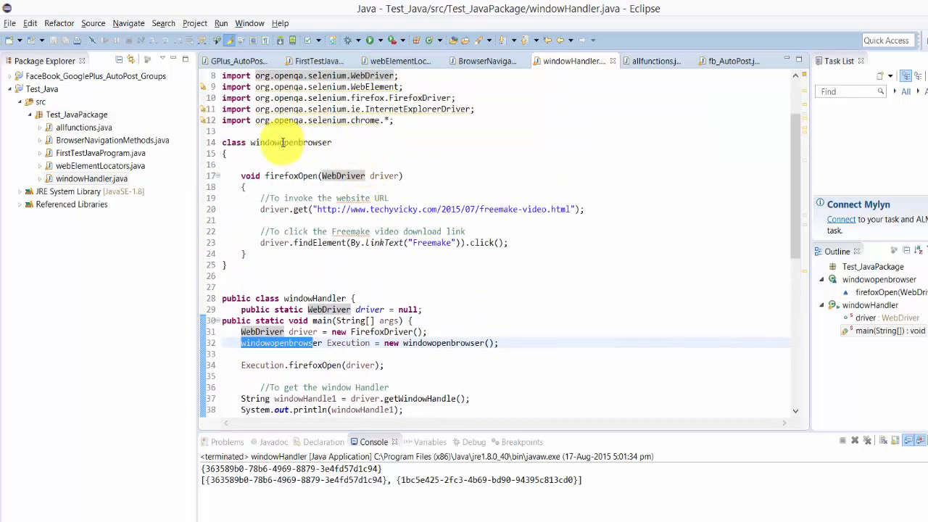
Review Execution and getWindowHandle in the code, then start a fresh line after println(windowHandles)
scroll(down, 3)
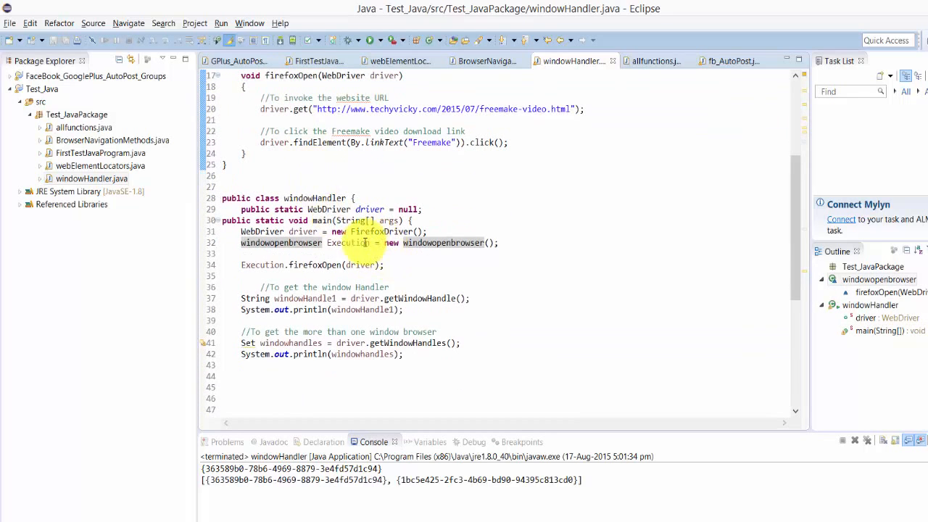
double_click(348, 242)
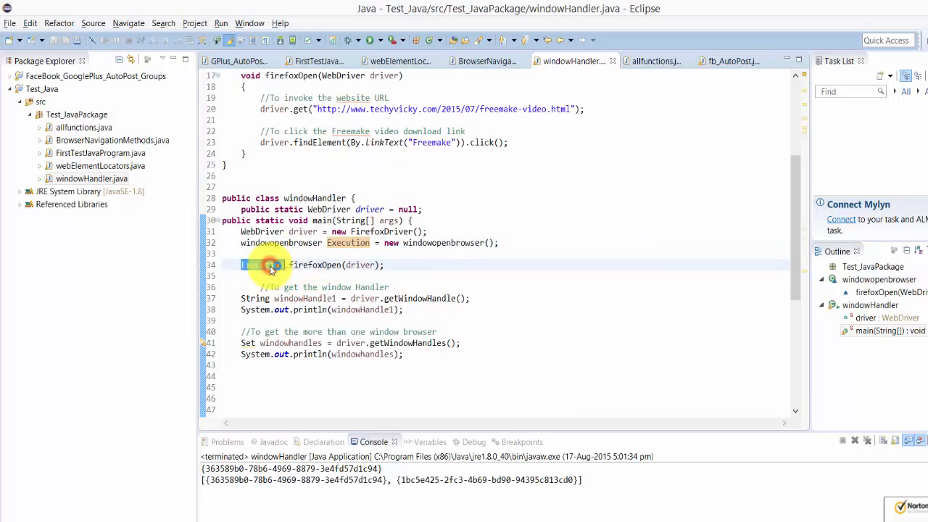
scroll(up, 3)
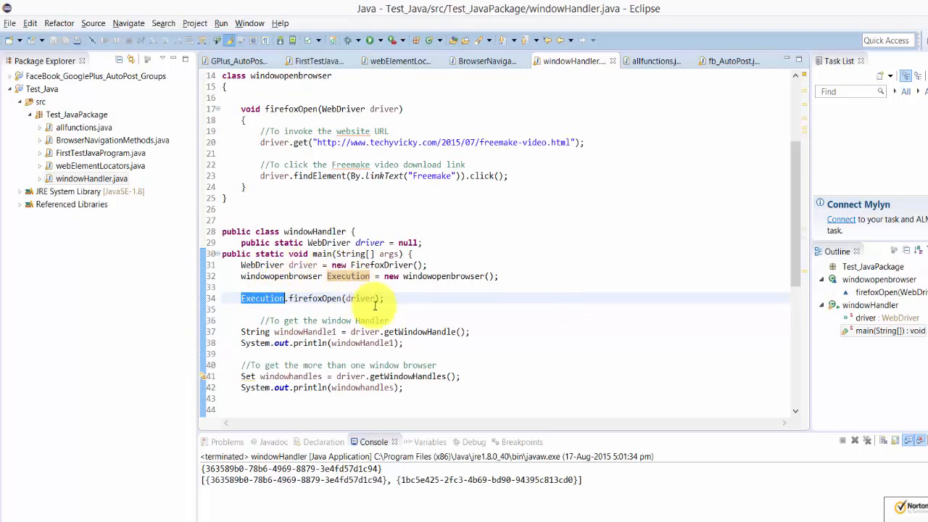
mouse_move(346, 195)
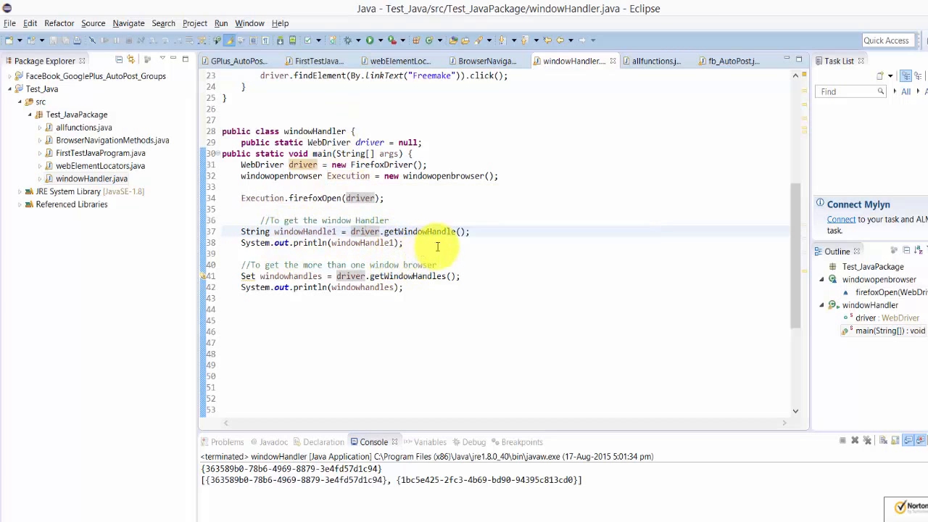
double_click(409, 232)
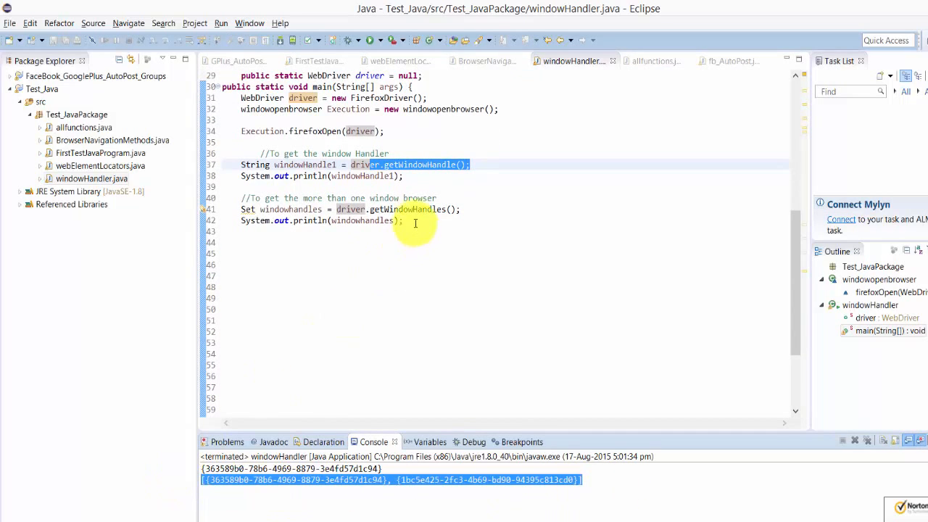
mouse_move(444, 229)
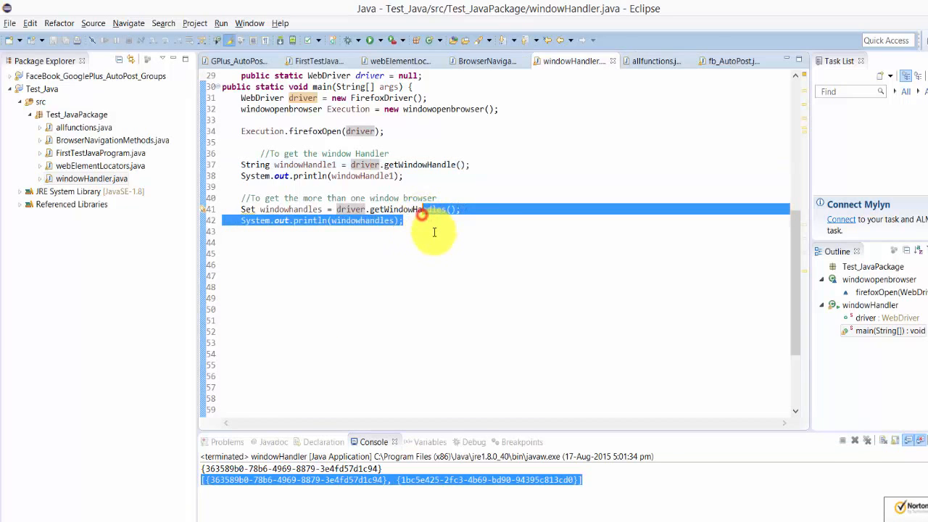
click(435, 230)
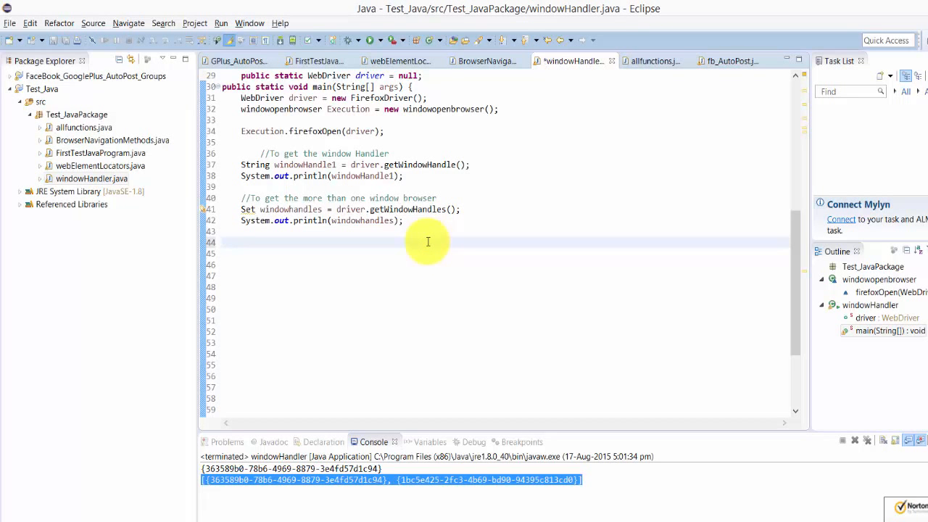
Add the comment '//To switch over the other window' in main
text(//To swith o)
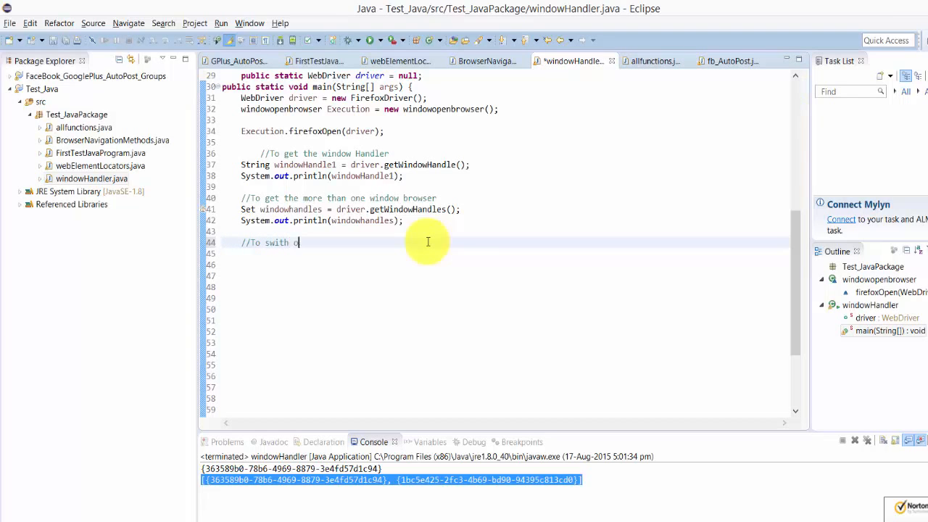
text(ver the t)
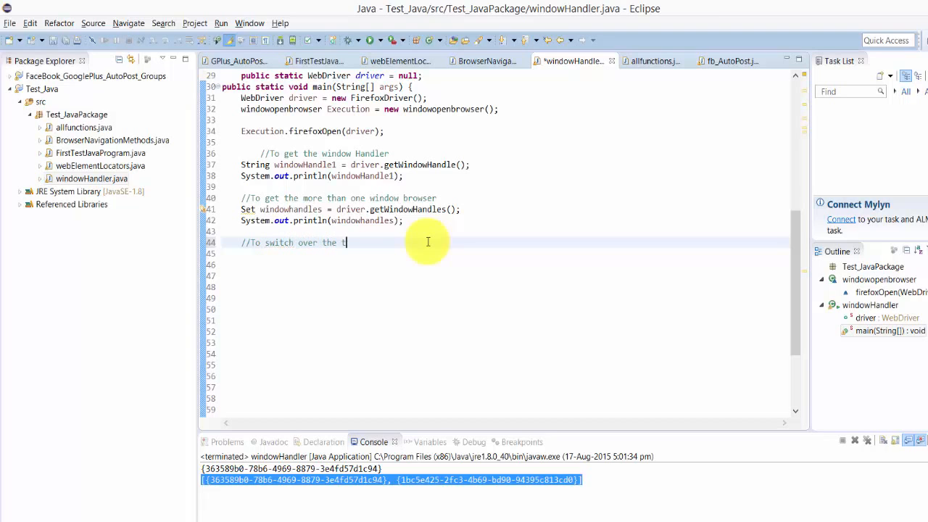
text(he)
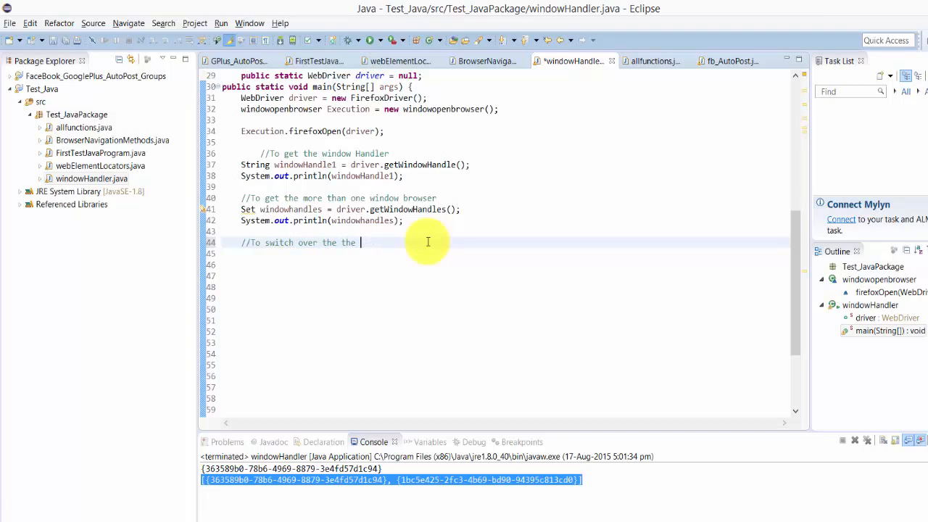
text(other window)
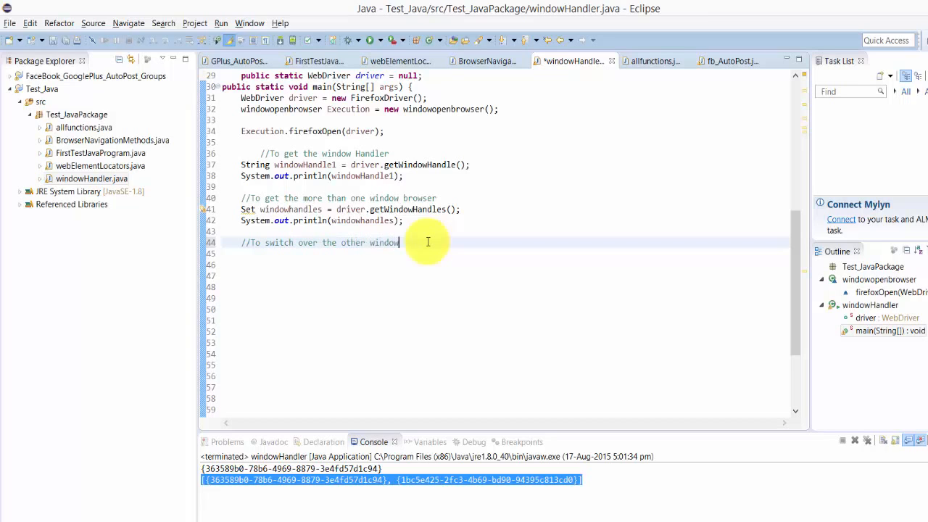
key(Return)
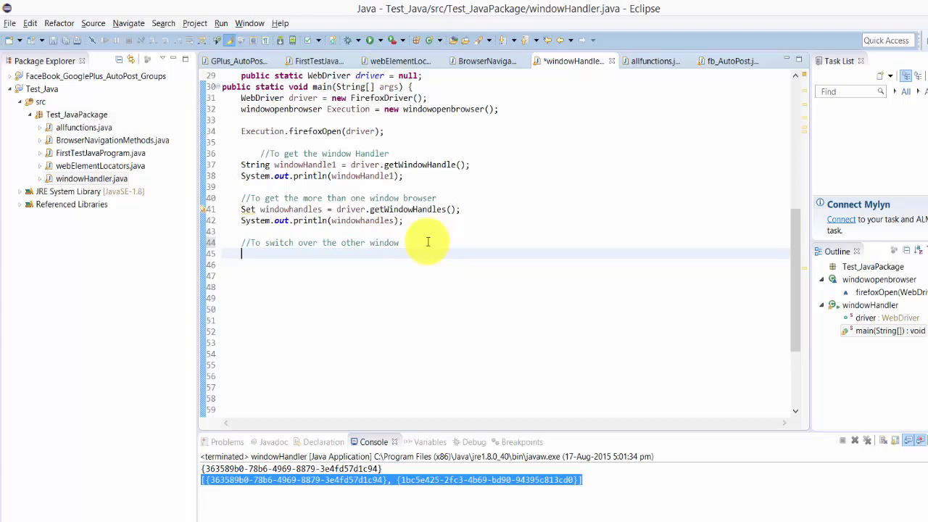
Add driver.switchTo().window(windowHandle1) to switch back to the first window
text(driver.switch)
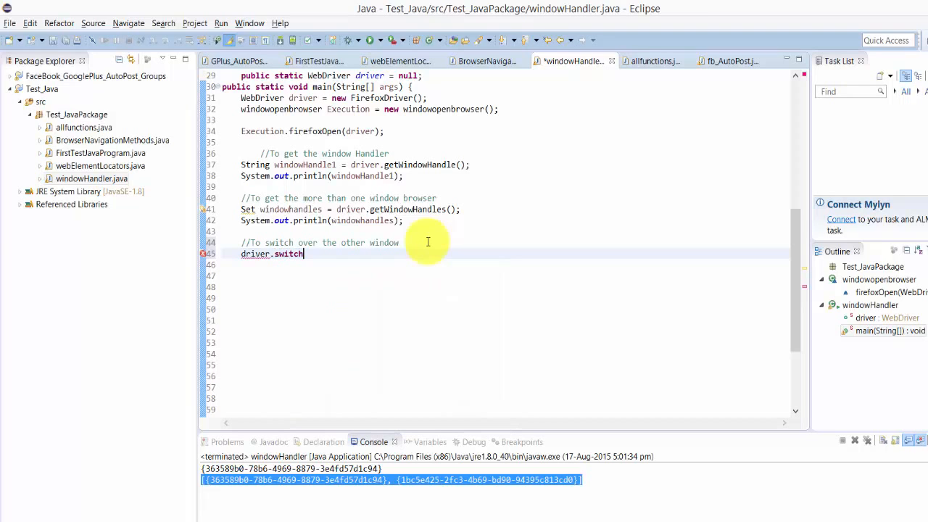
text(To)
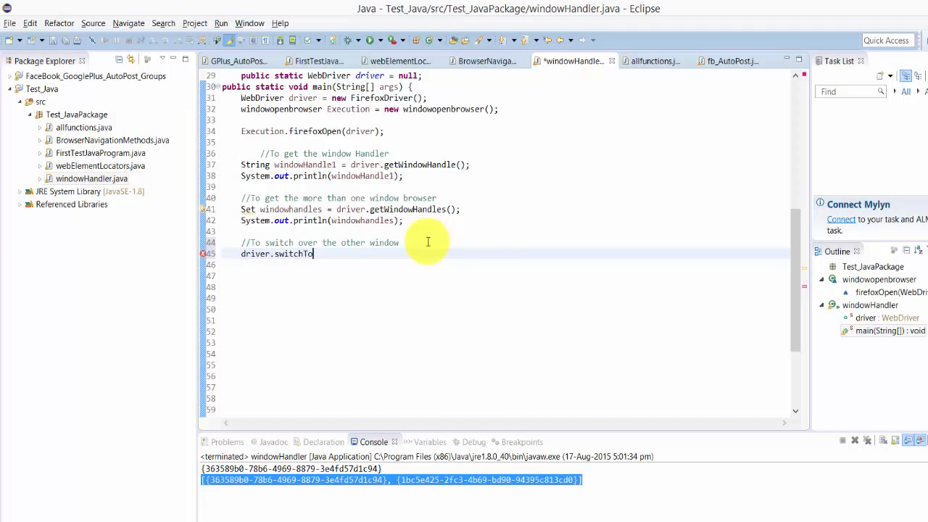
text(().window(windowH)
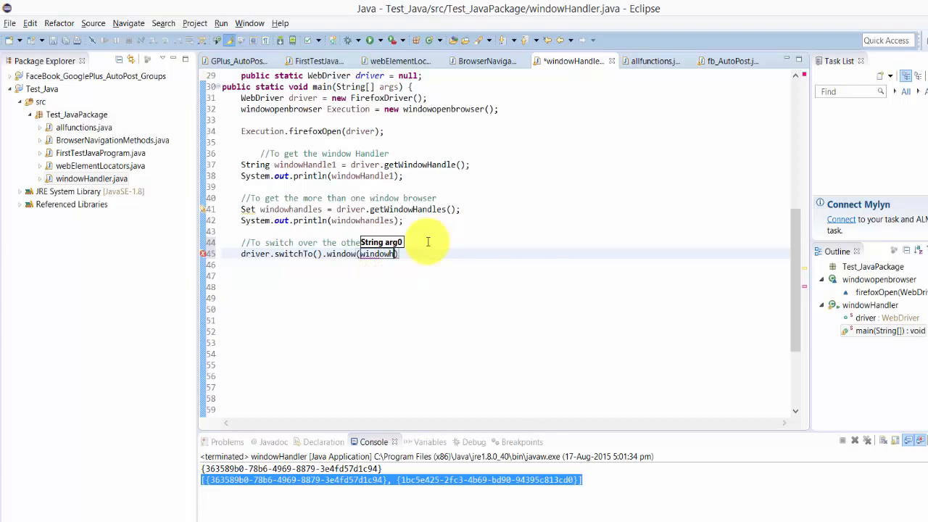
key(Return)
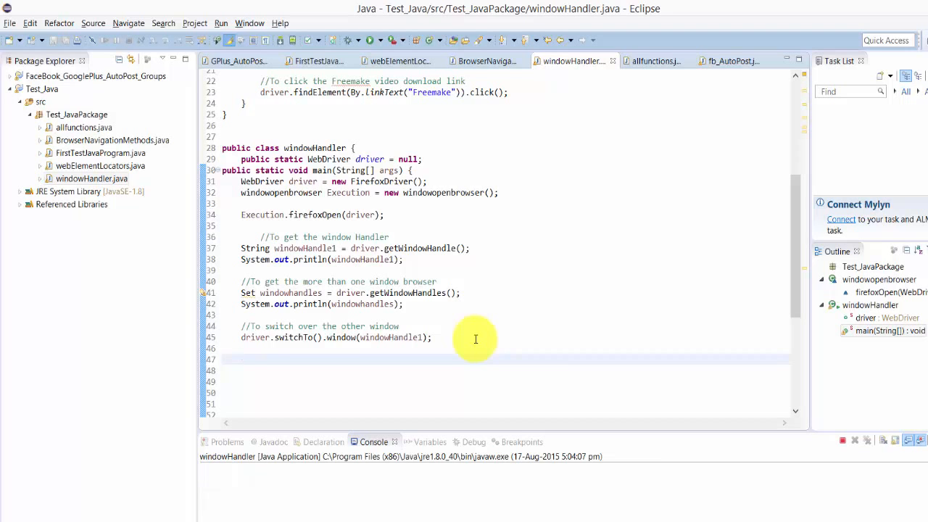
Run windowHandler as a Java application to test switching back to the first window
scroll(up, 3)
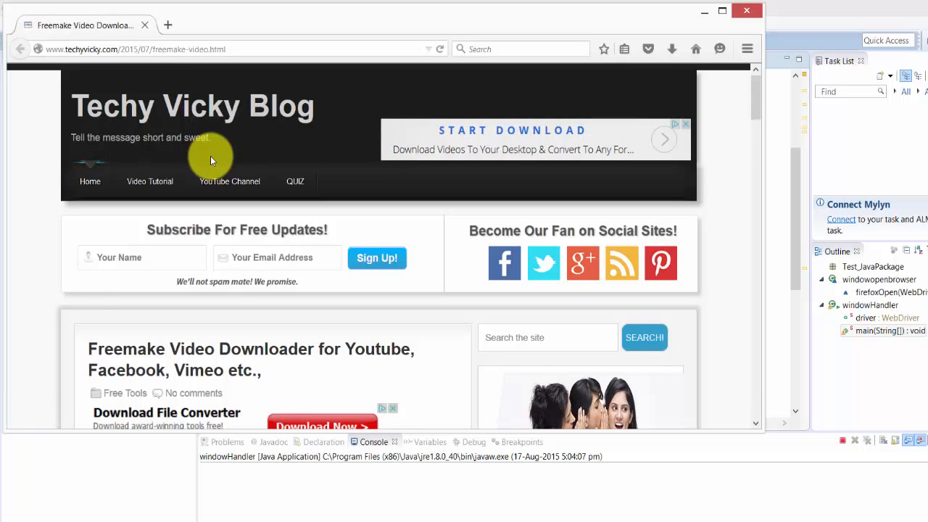
Scroll the Freemake post loaded in Firefox before returning to Eclipse
scroll(down, 3)
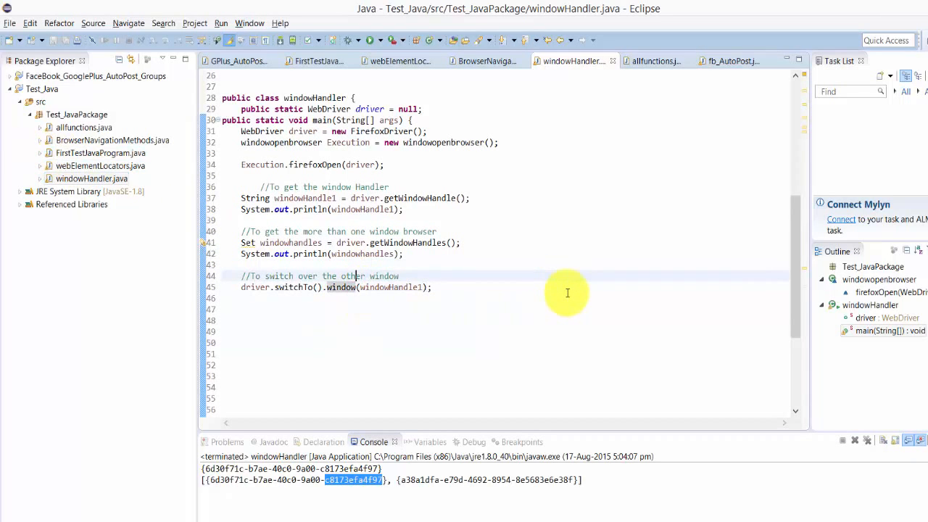
mouse_move(319, 252)
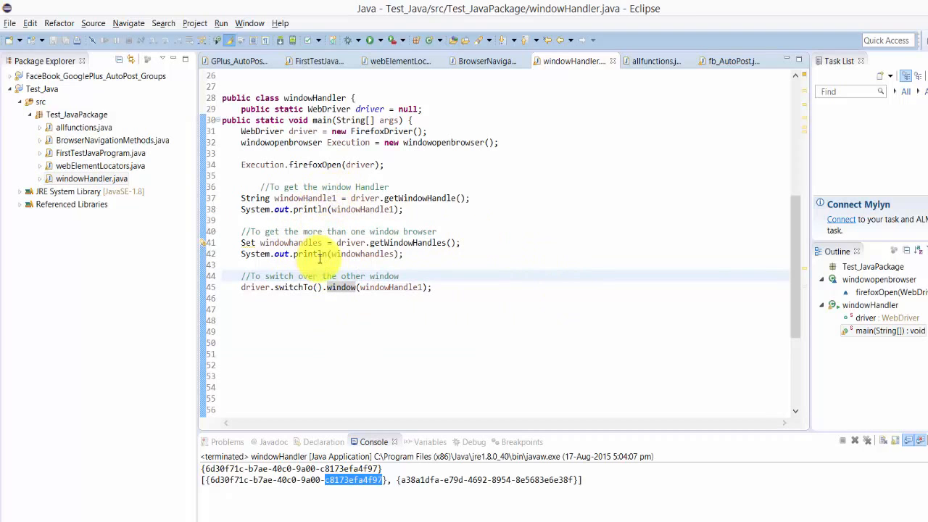
mouse_move(377, 276)
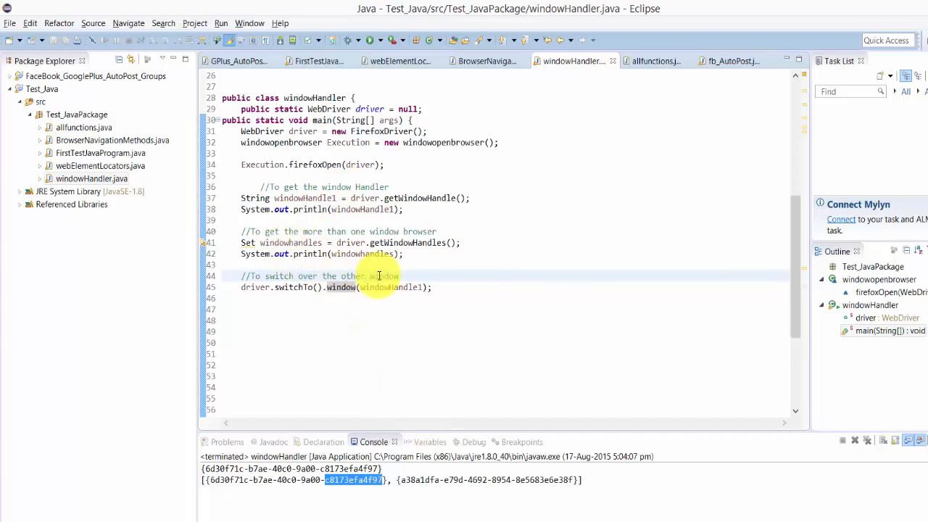
mouse_move(460, 242)
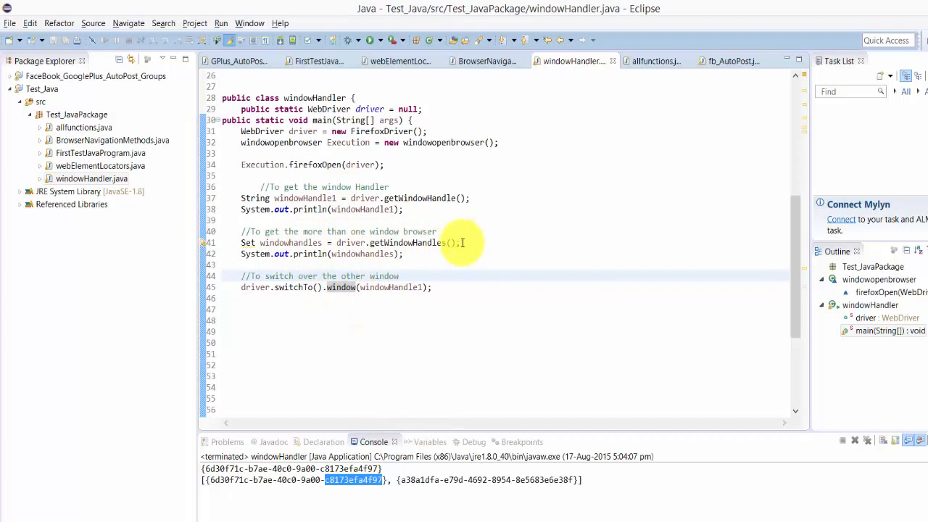